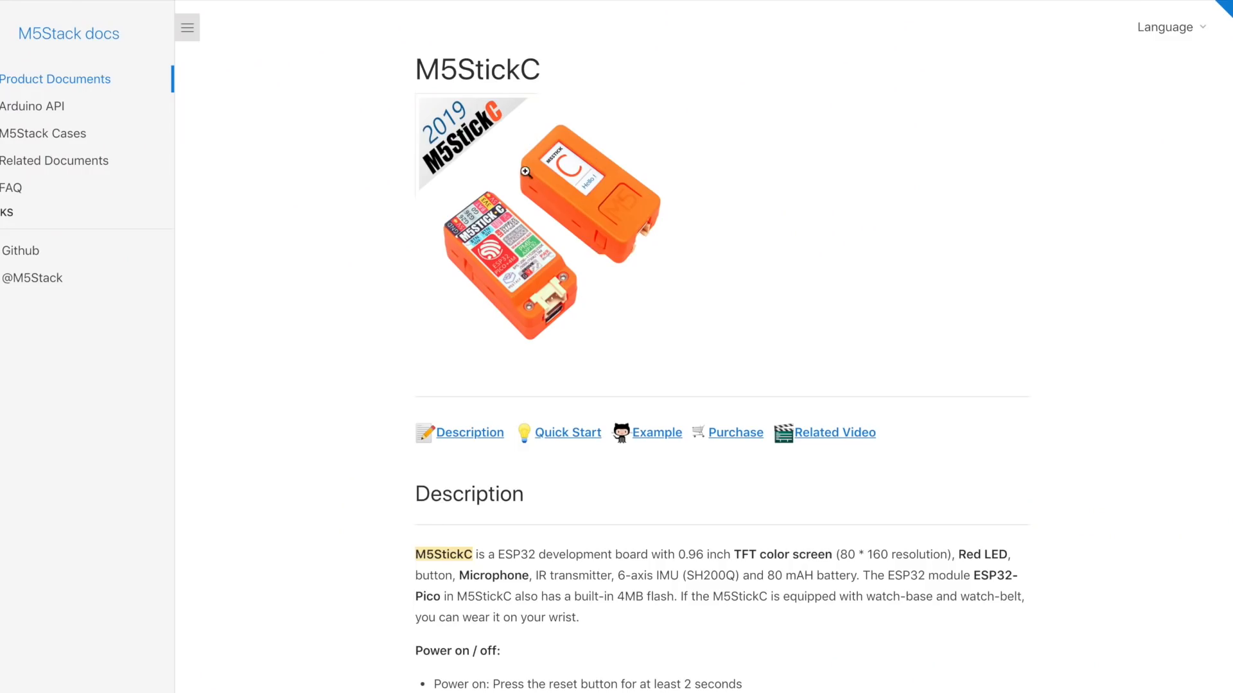
mouse_move(502, 119)
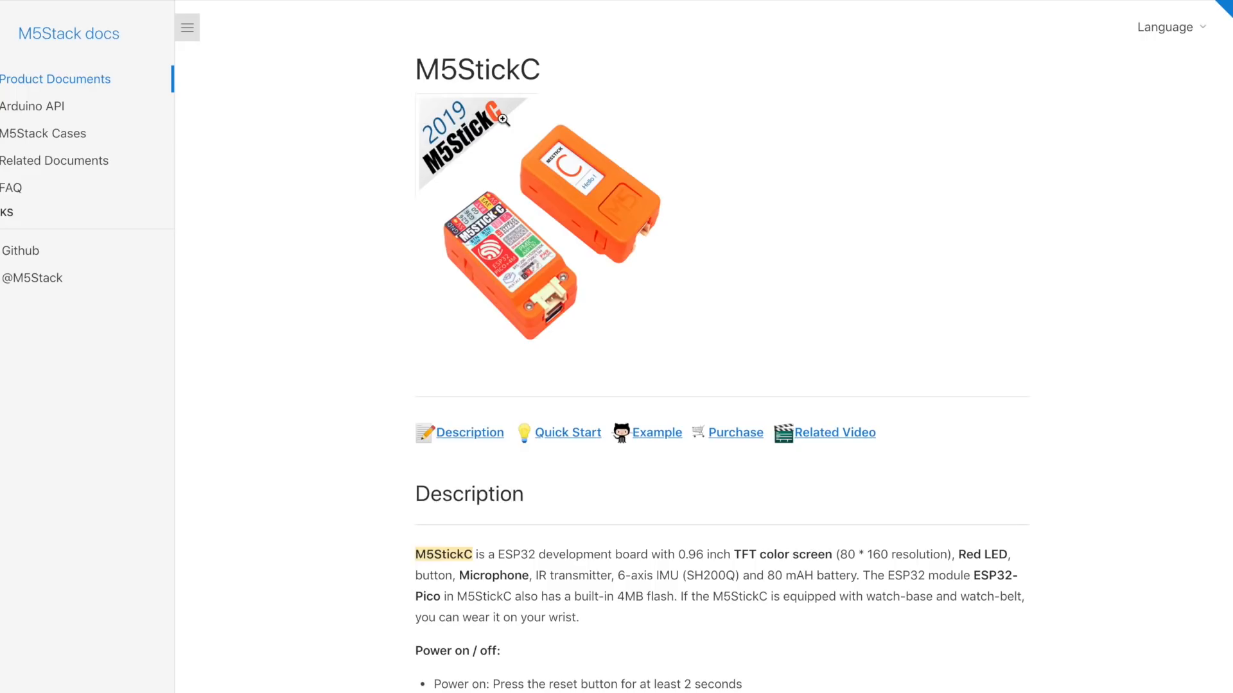
Scroll the M5StickC docs page down past Description and Features to the PinMap diagram.
scroll("down", 3)
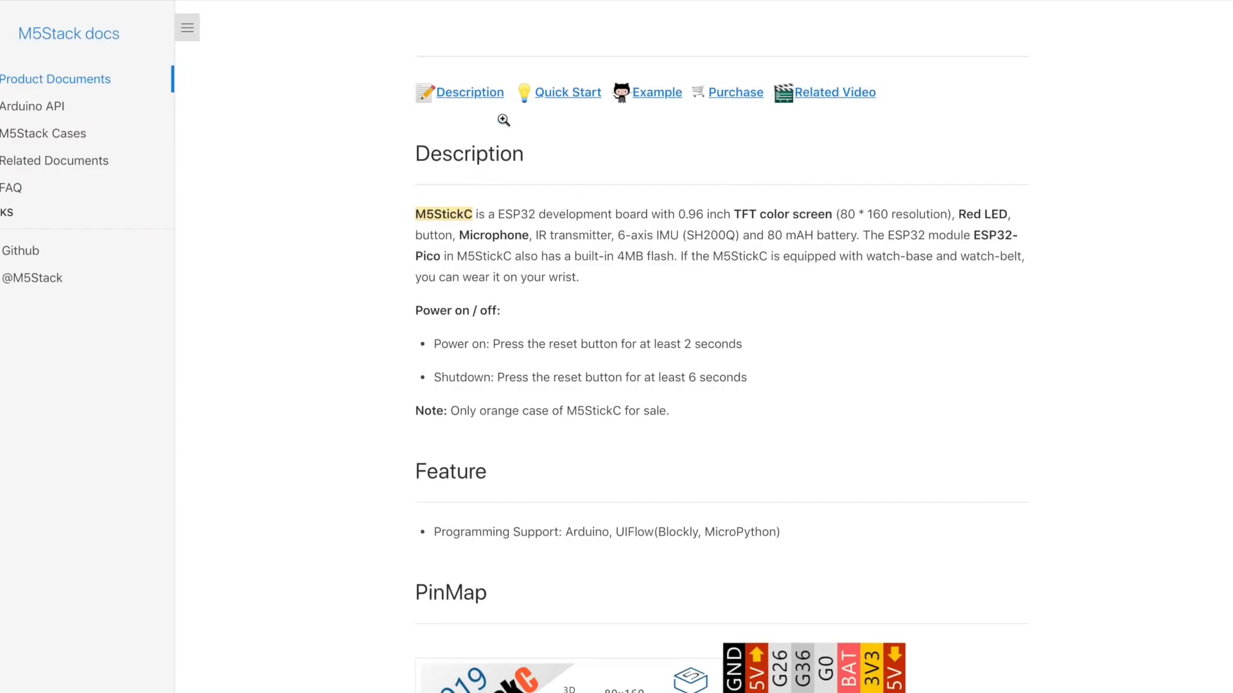
scroll("down", 3)
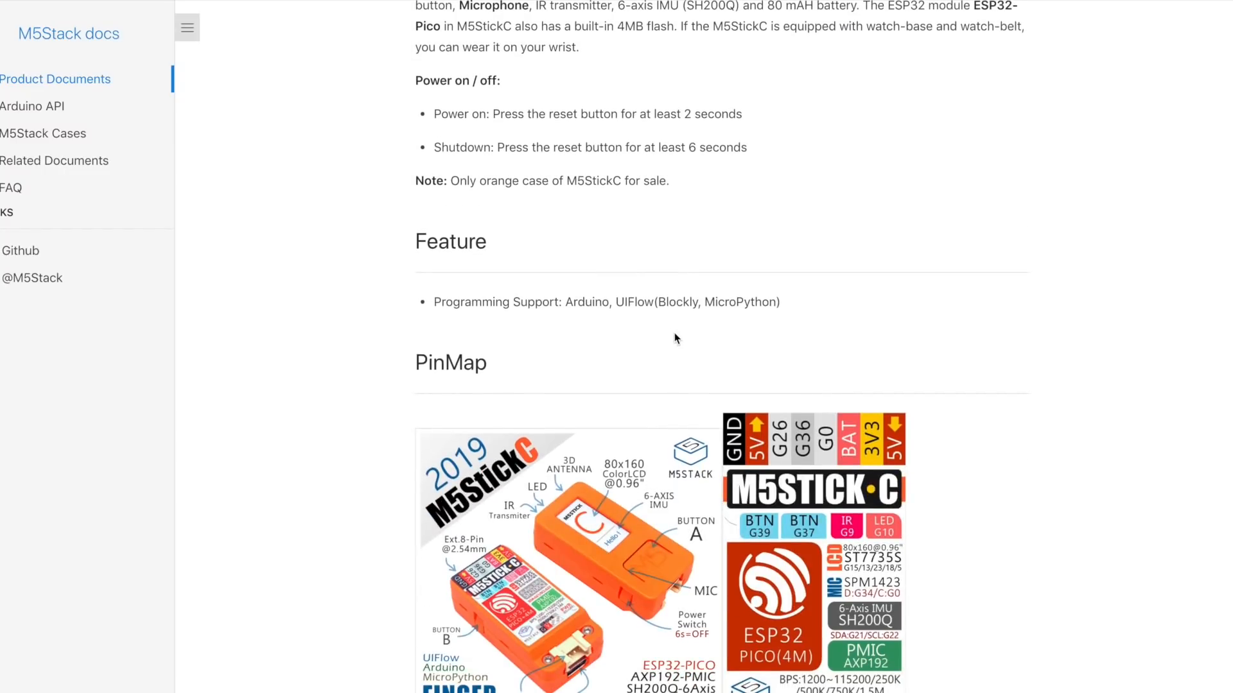
scroll("down", 3)
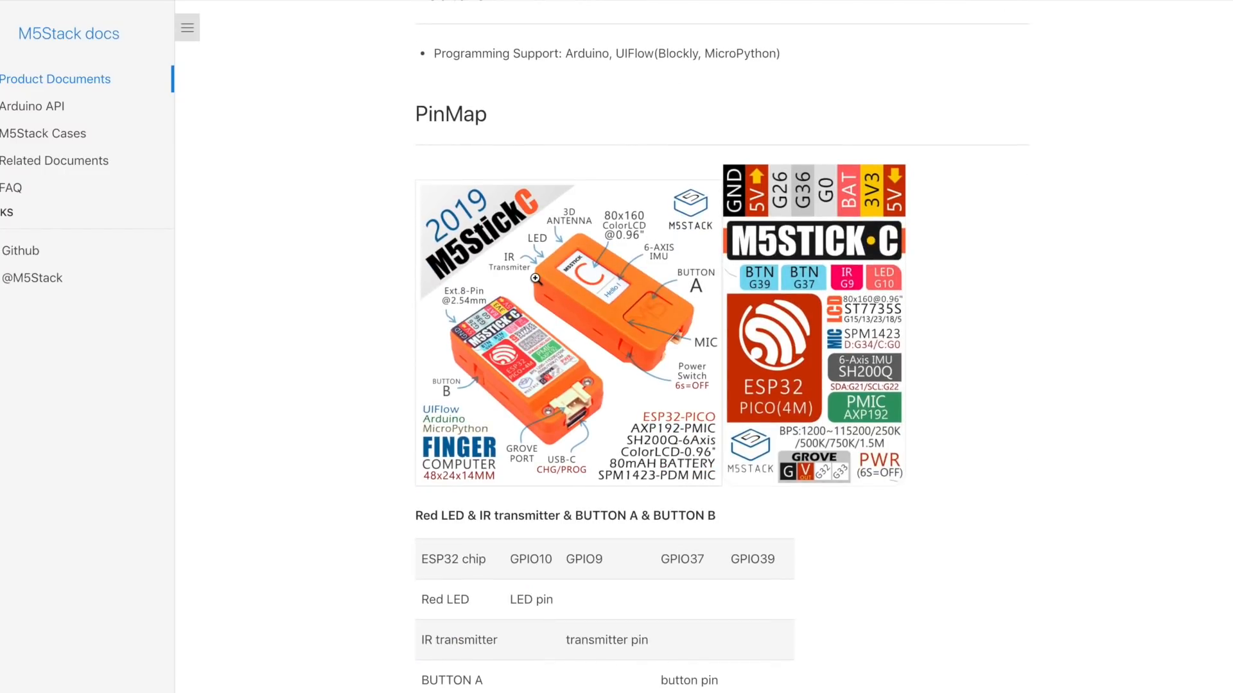
mouse_move(644, 439)
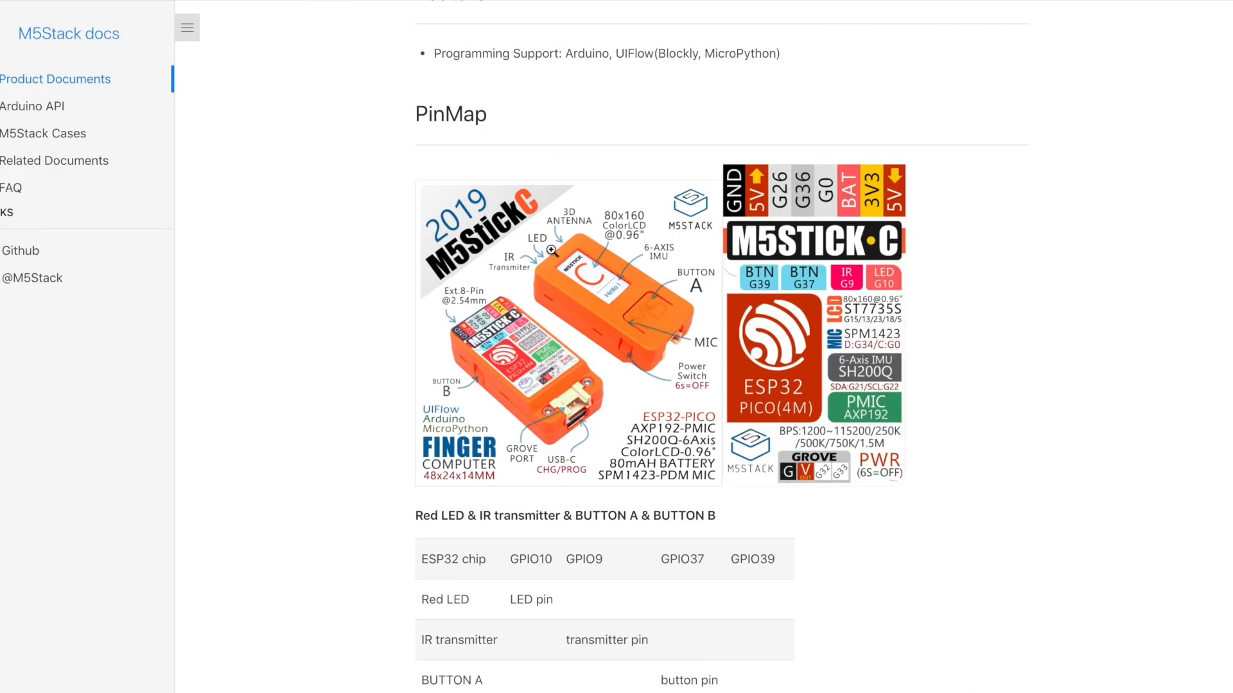
mouse_move(536, 274)
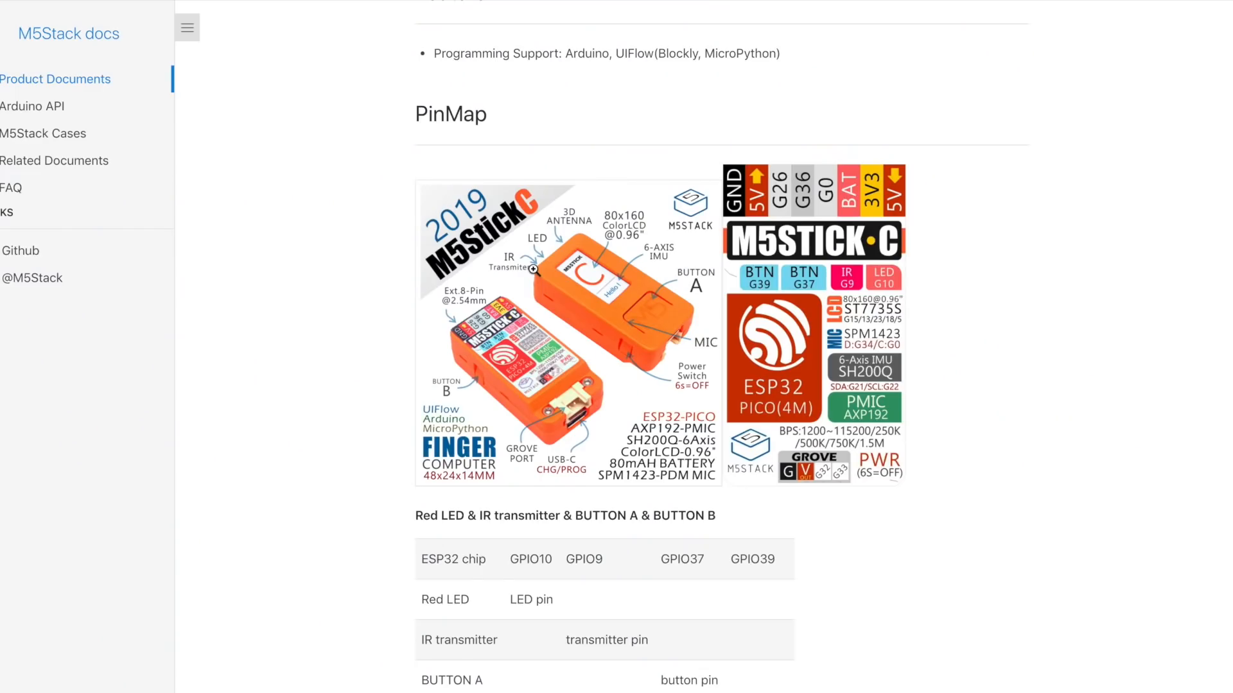
mouse_move(601, 333)
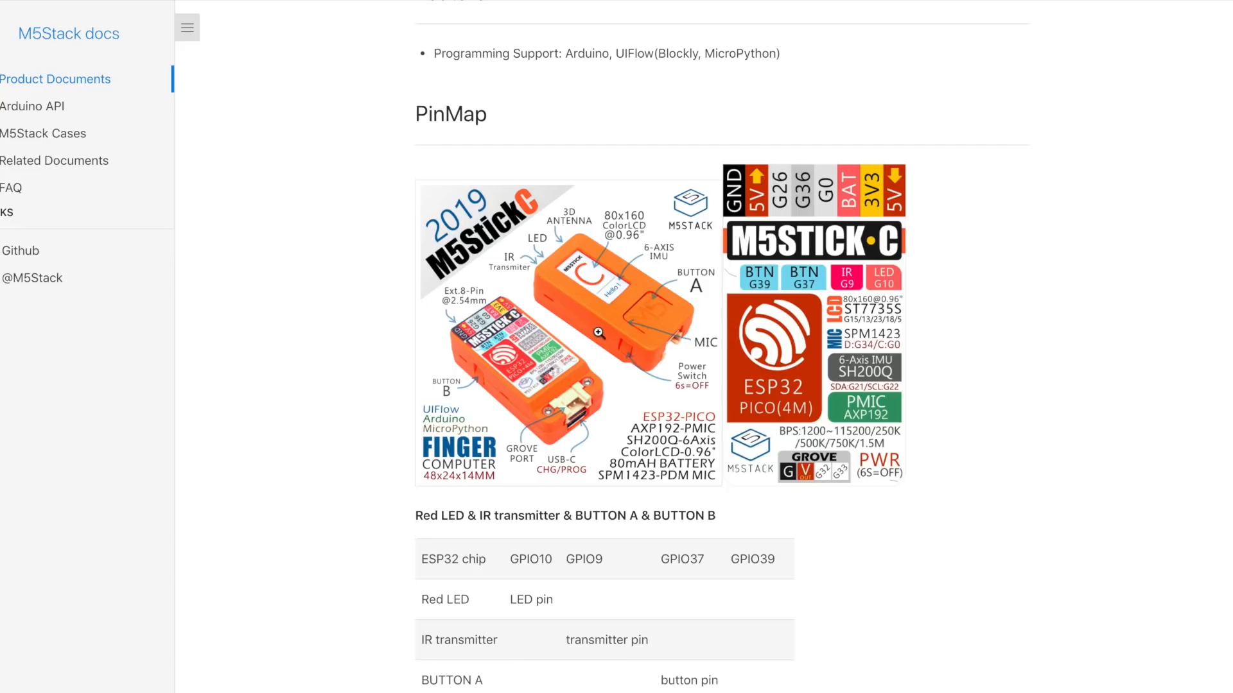
mouse_move(653, 380)
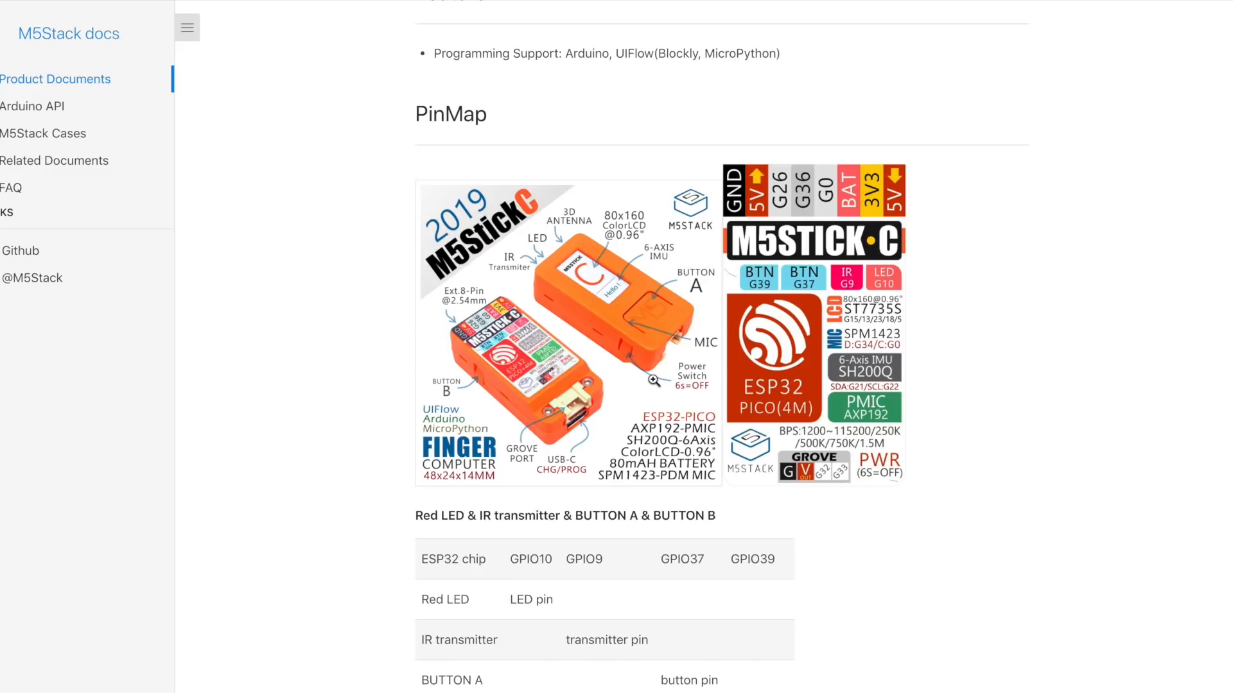
mouse_move(703, 398)
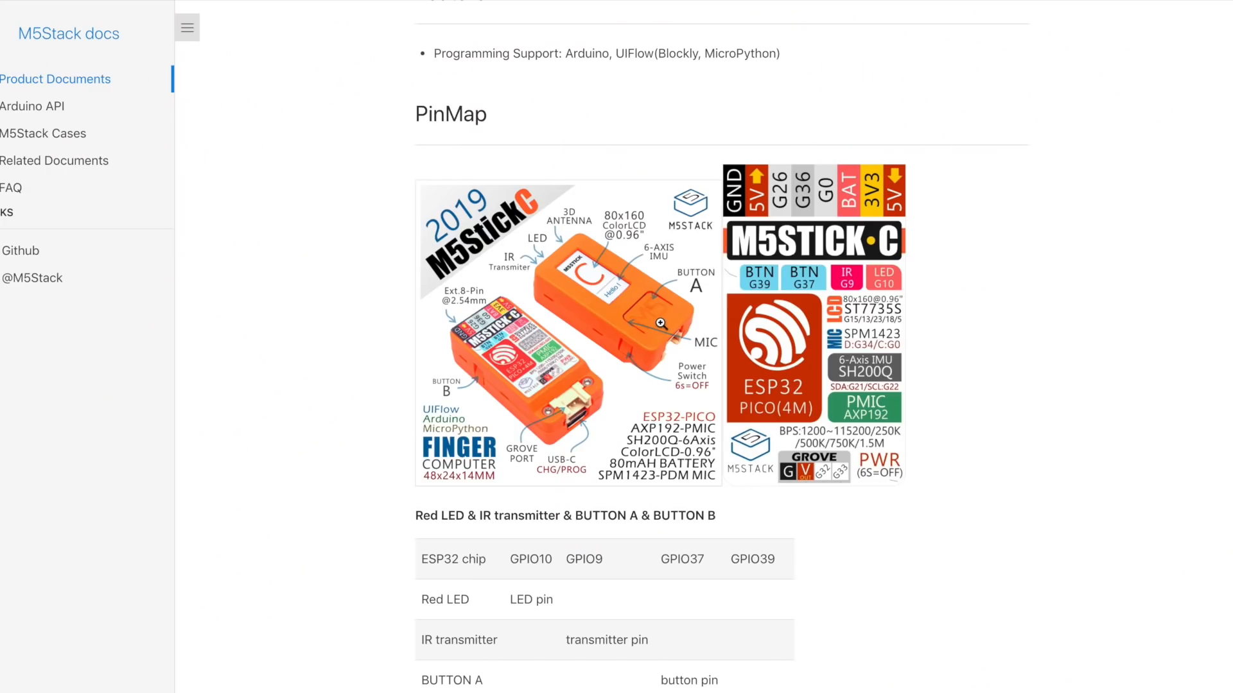
mouse_move(633, 264)
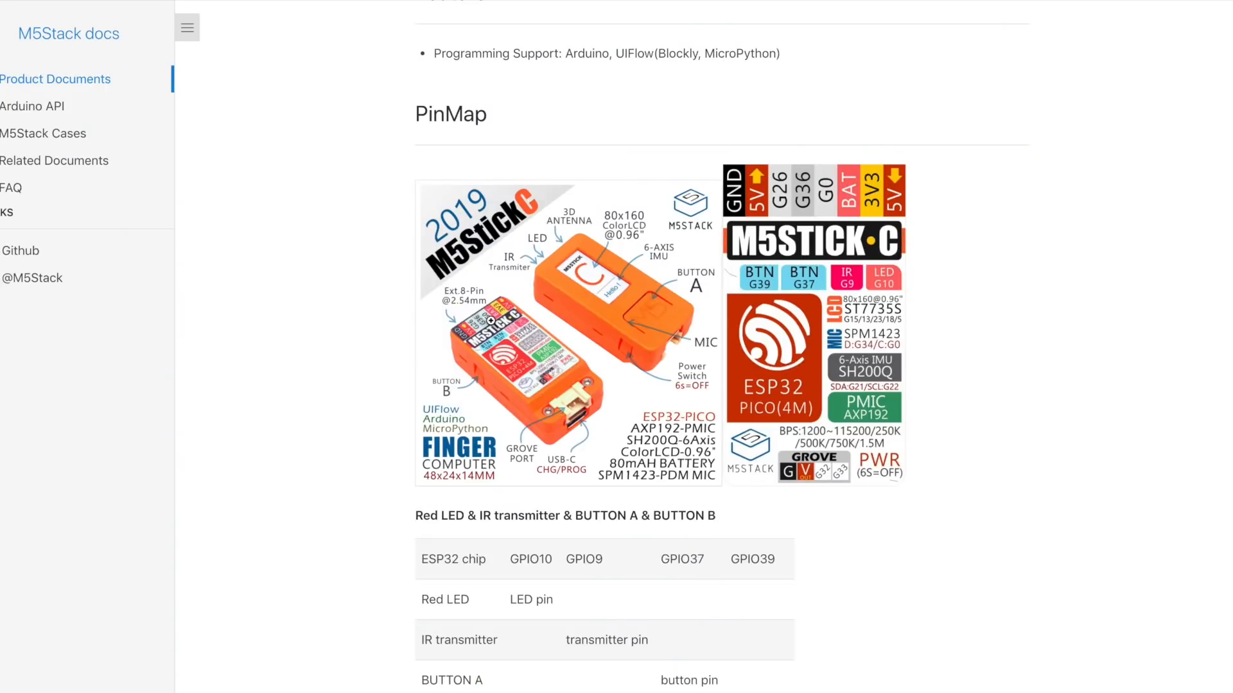
mouse_move(570, 416)
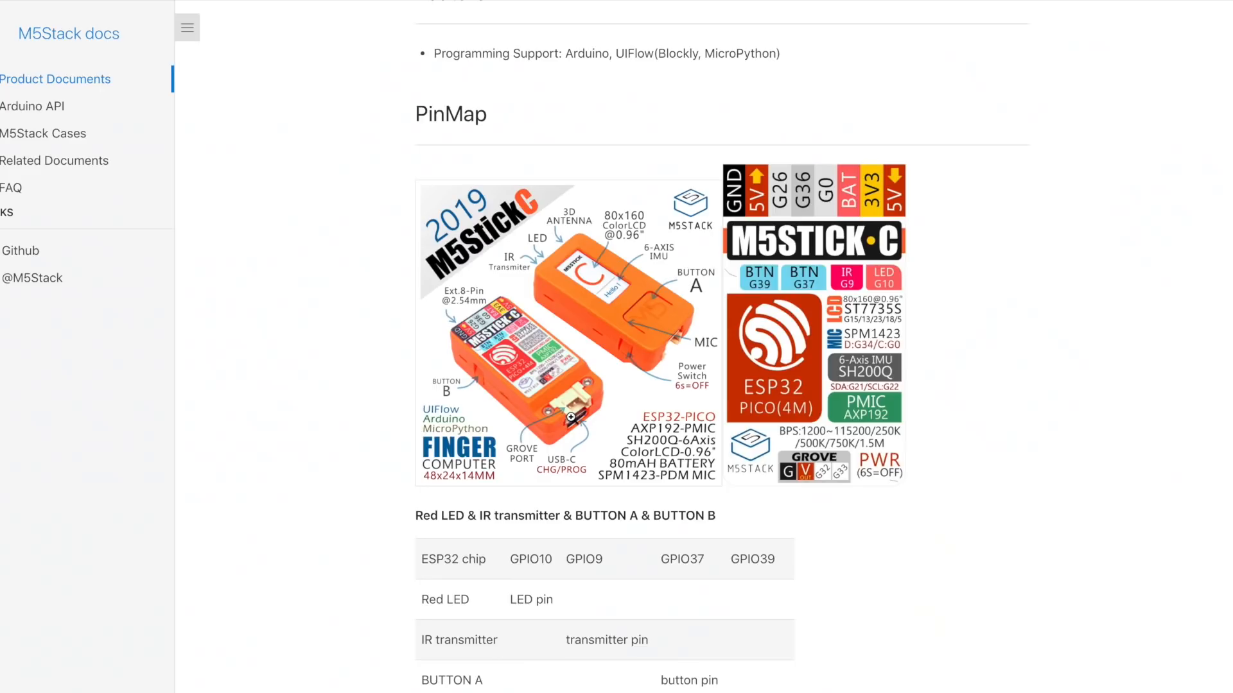
Scroll further to the buttons, TFT Screen and GROVE interface pin tables.
scroll("down", 3)
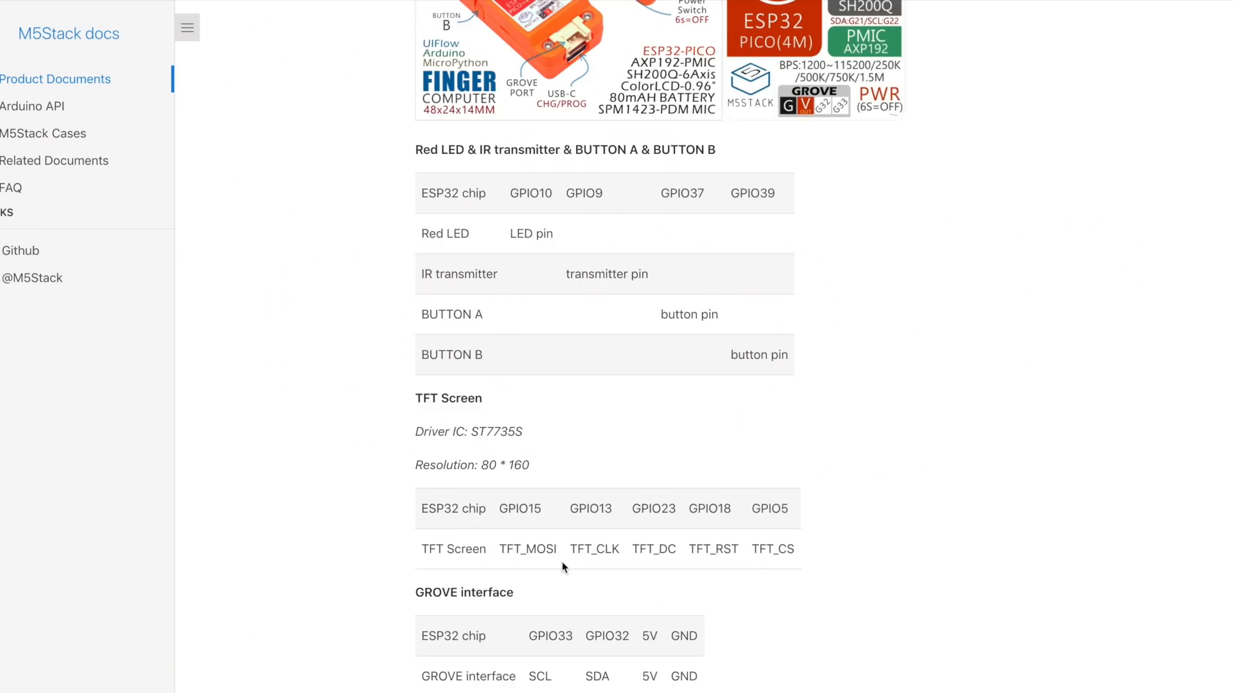
mouse_move(583, 276)
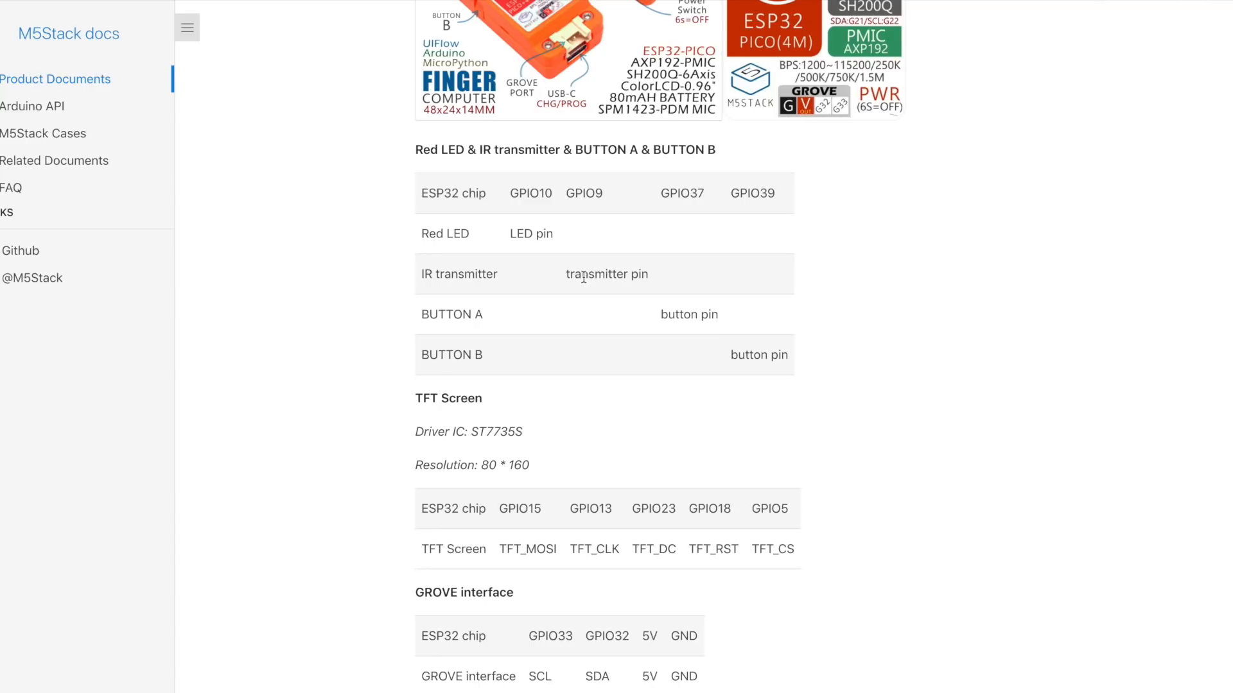
mouse_move(497, 263)
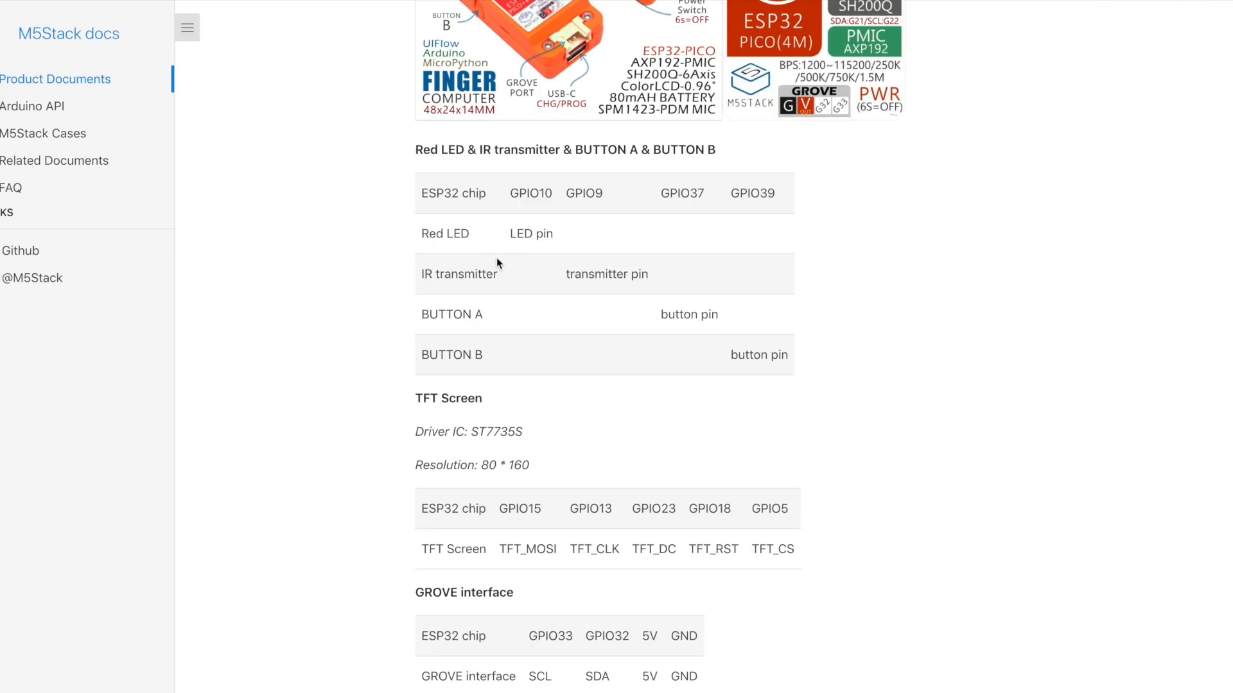
mouse_move(472, 296)
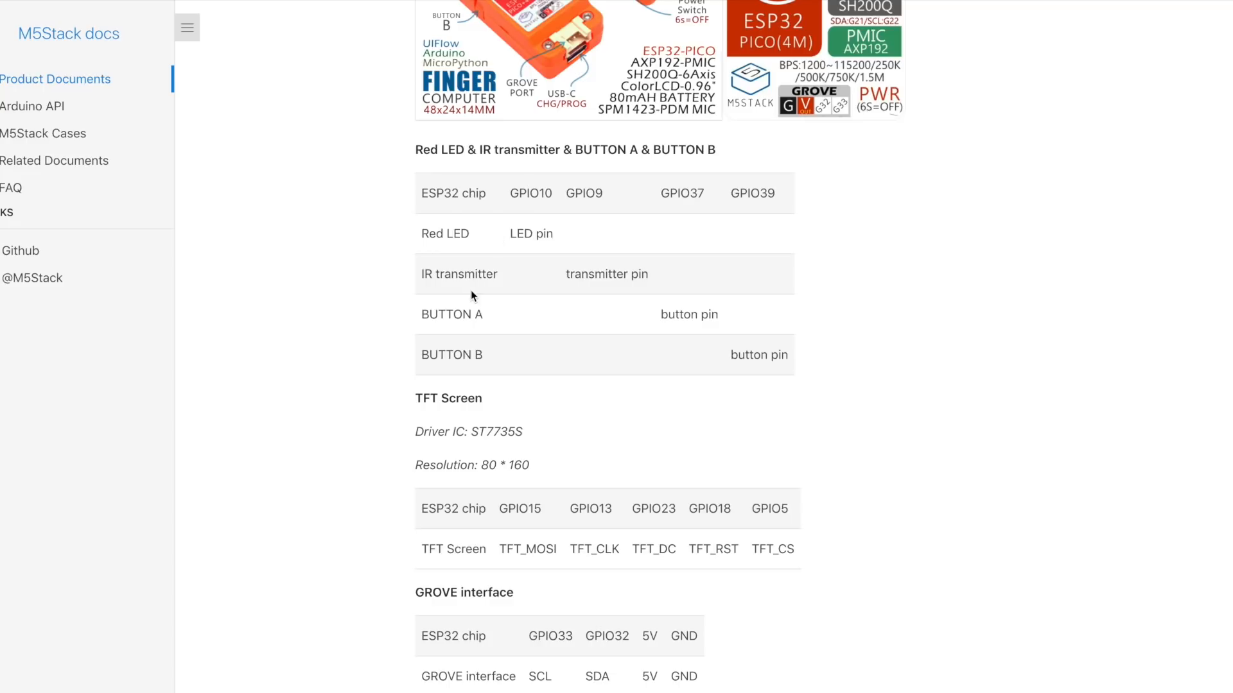
mouse_move(595, 281)
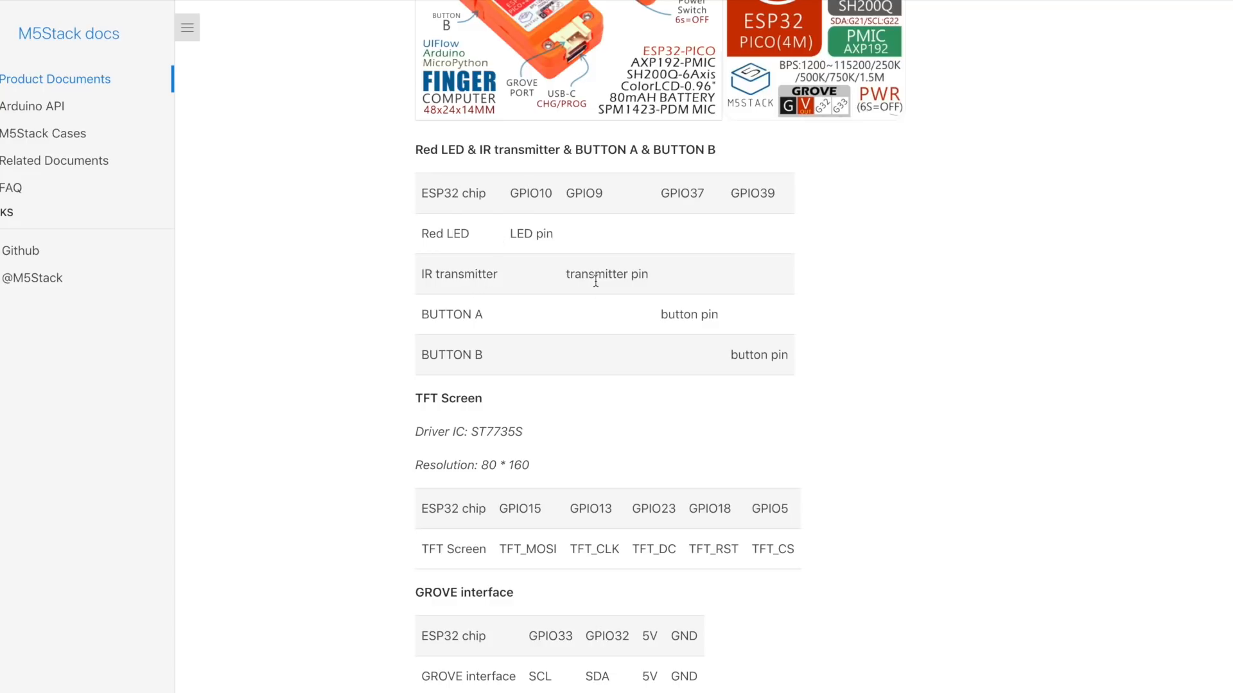
mouse_move(521, 194)
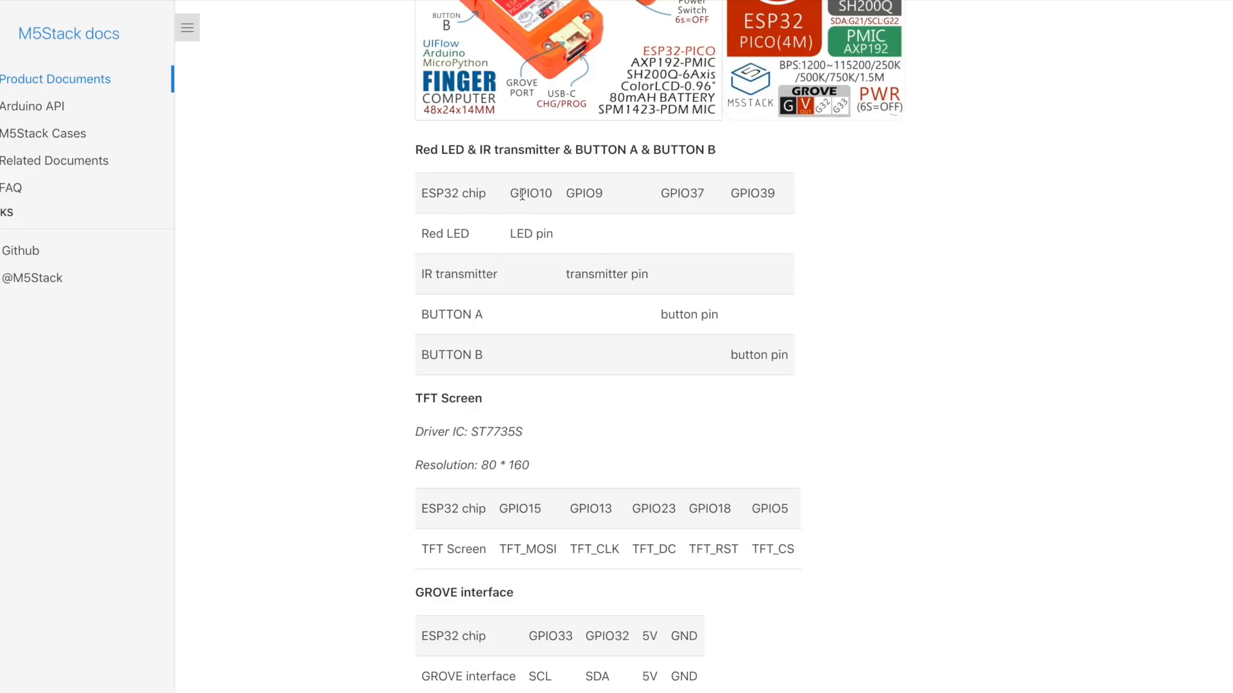
Highlight the 80mAh battery capacity in Include and follow the ESP32-PICO-D4 datasheet link.
scroll("down", 3)
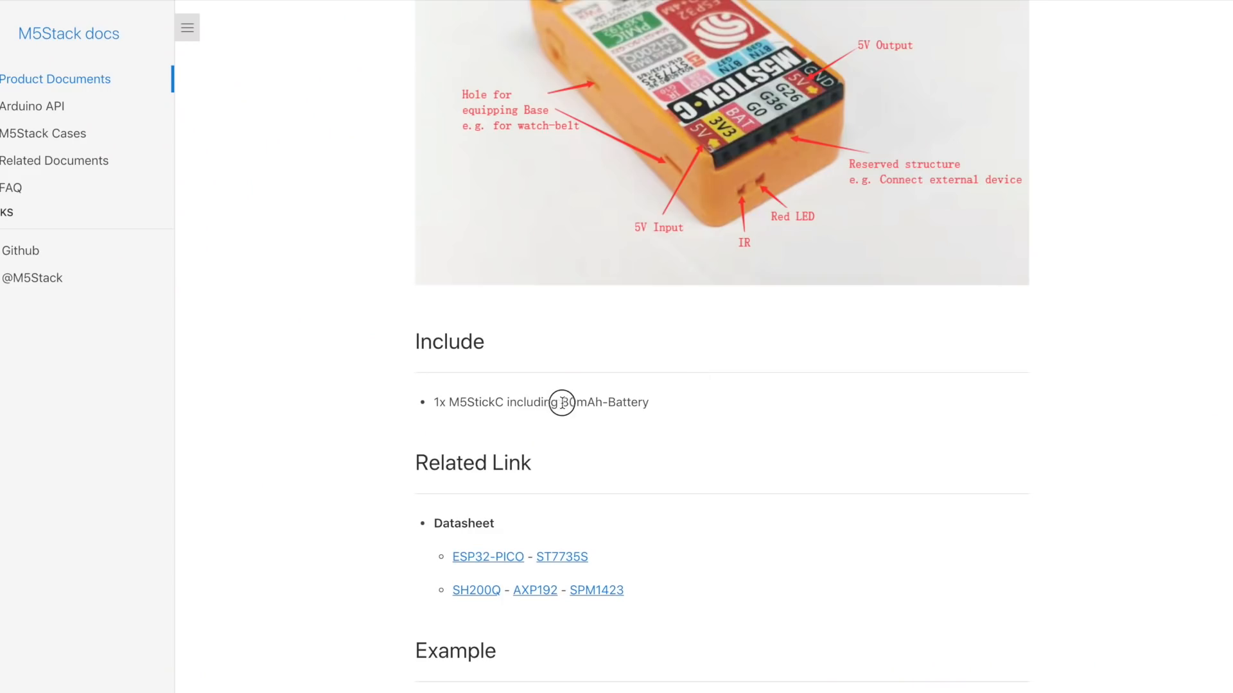
double_click(581, 402)
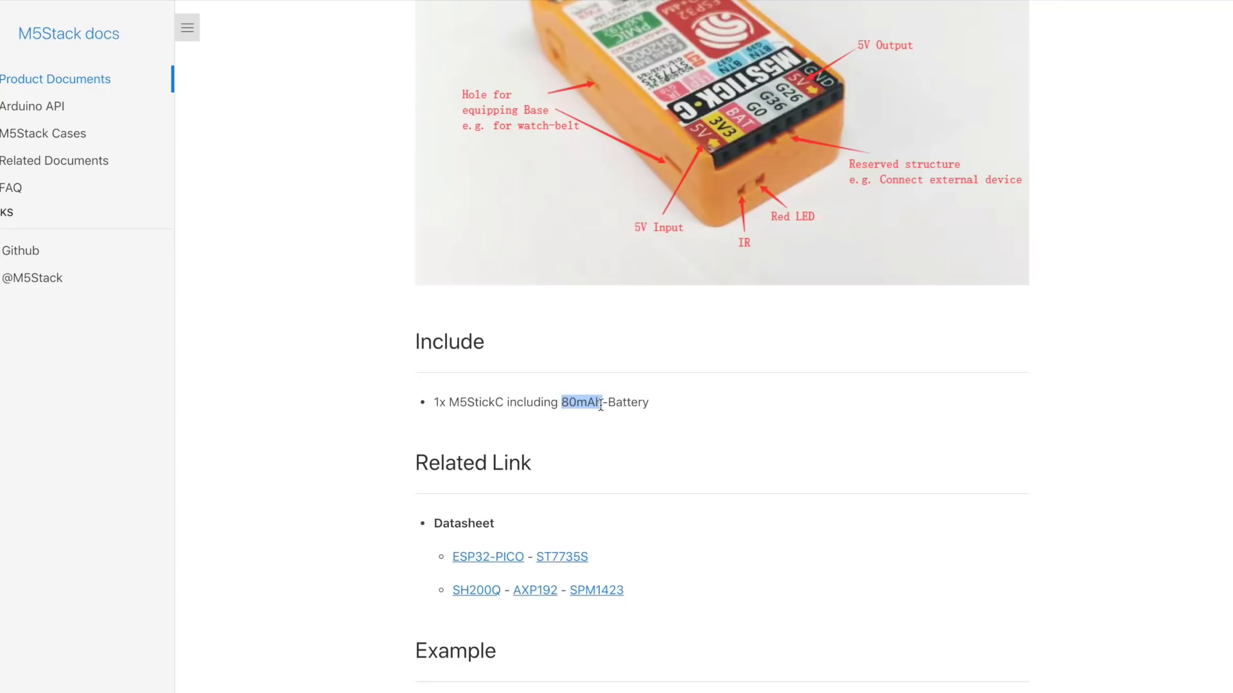
left_click(488, 556)
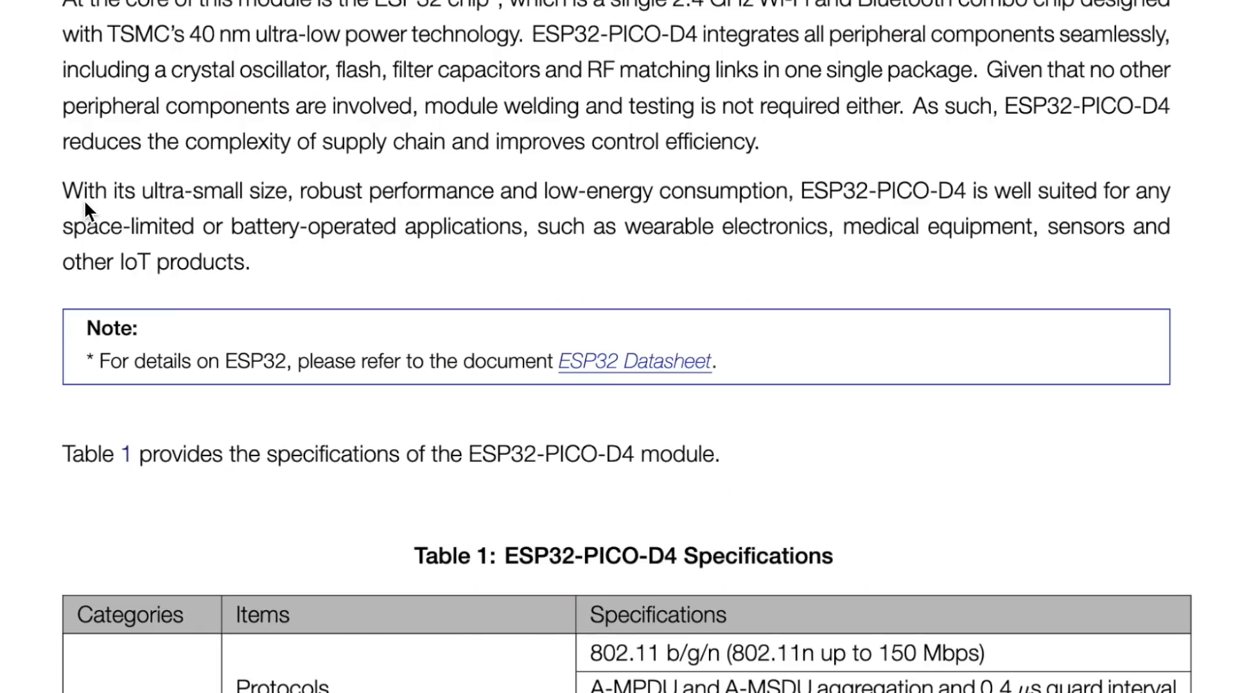
mouse_move(313, 208)
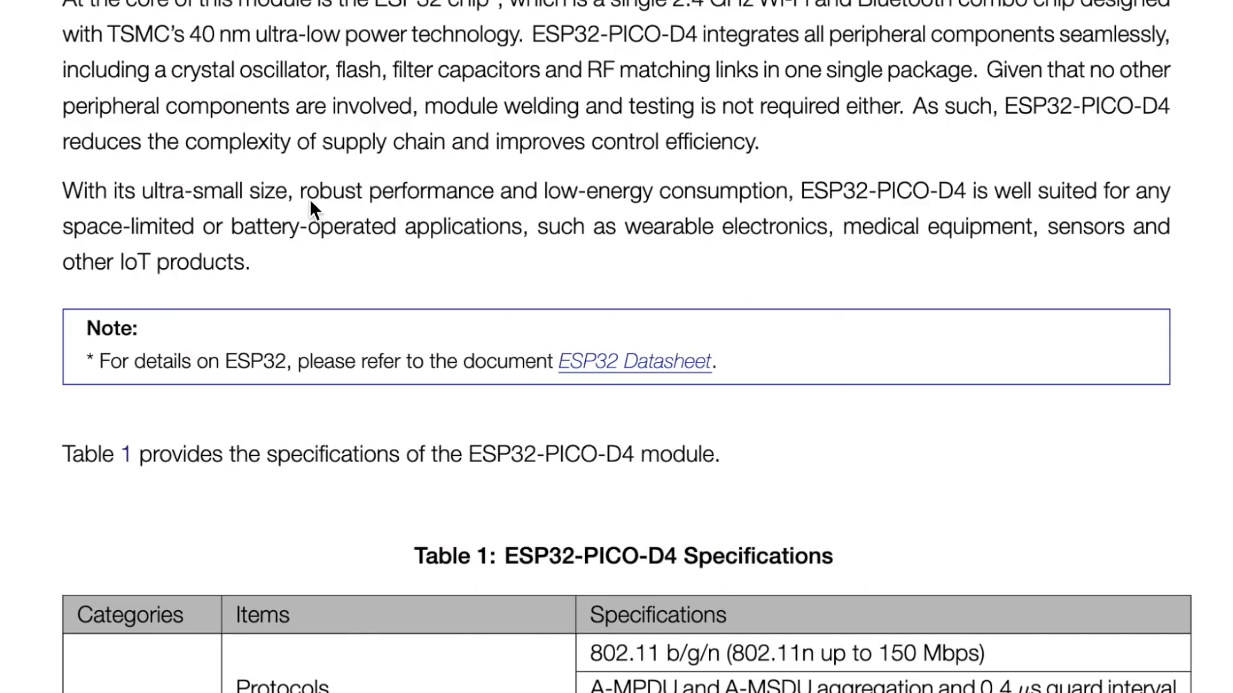
mouse_move(618, 203)
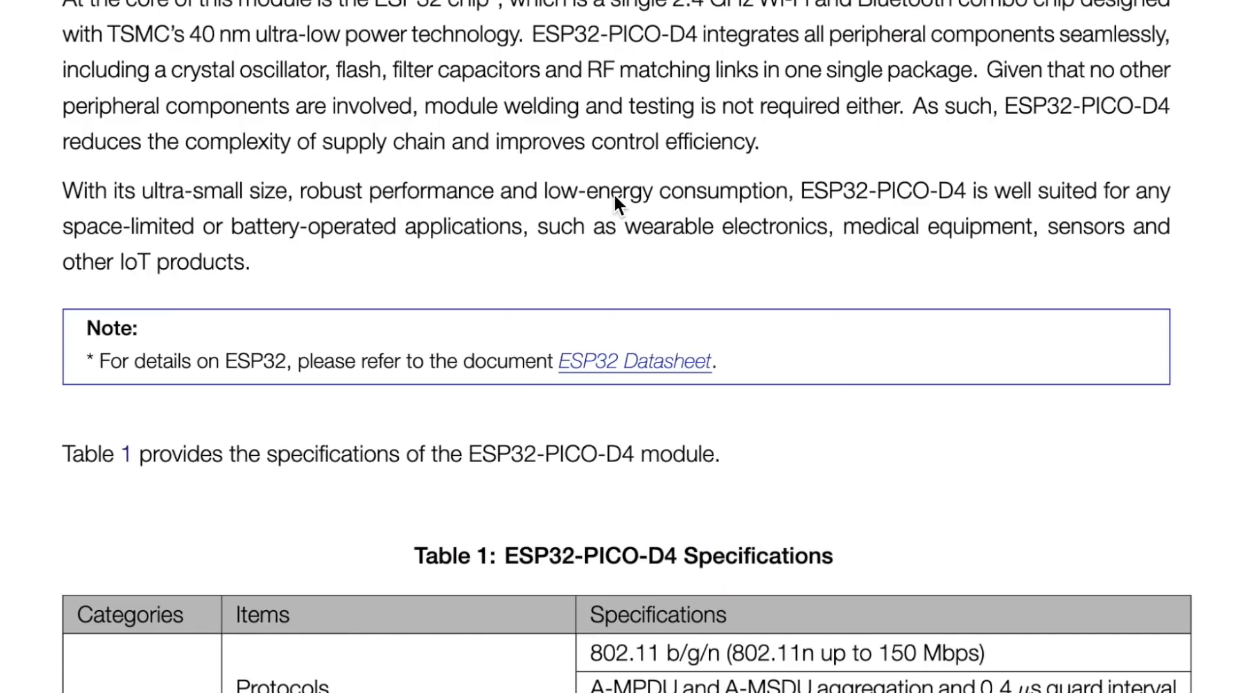
mouse_move(918, 218)
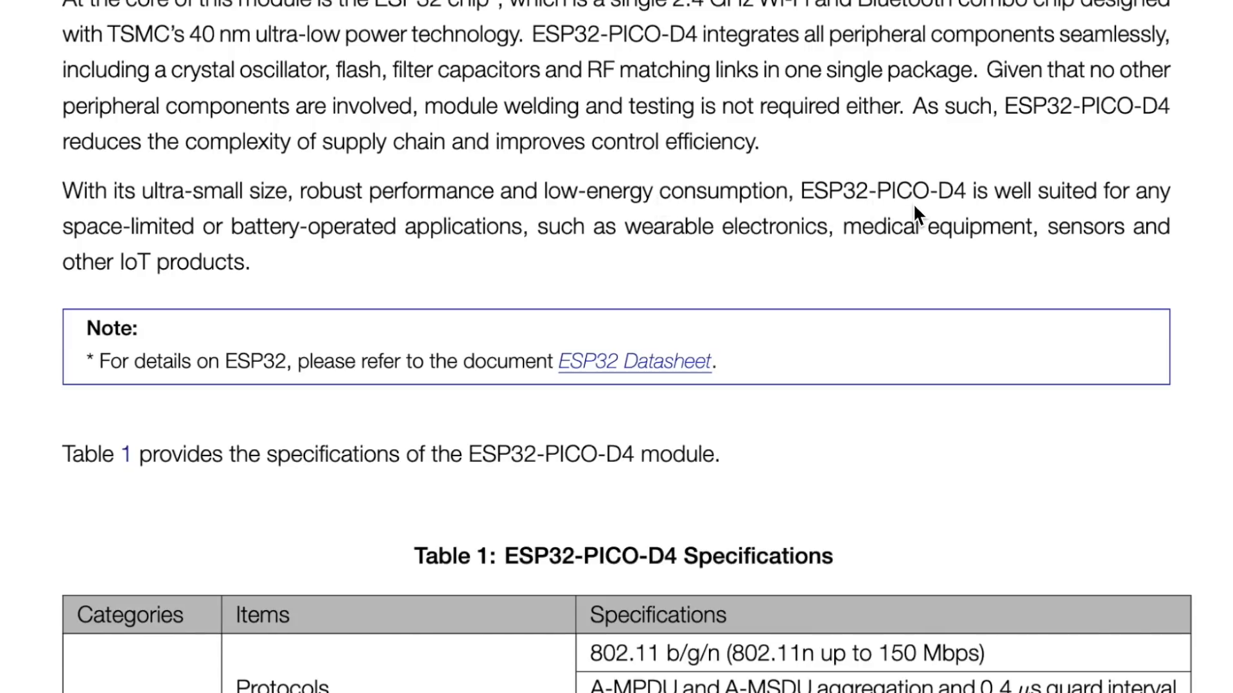
mouse_move(174, 213)
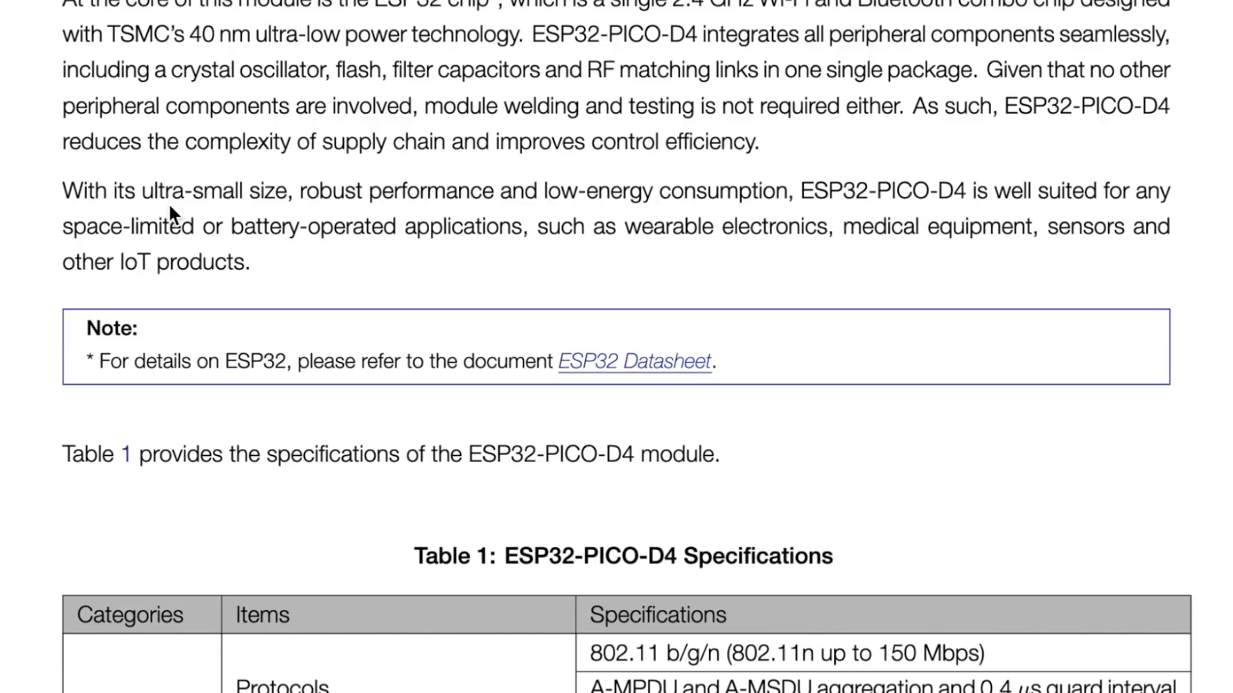
mouse_move(342, 259)
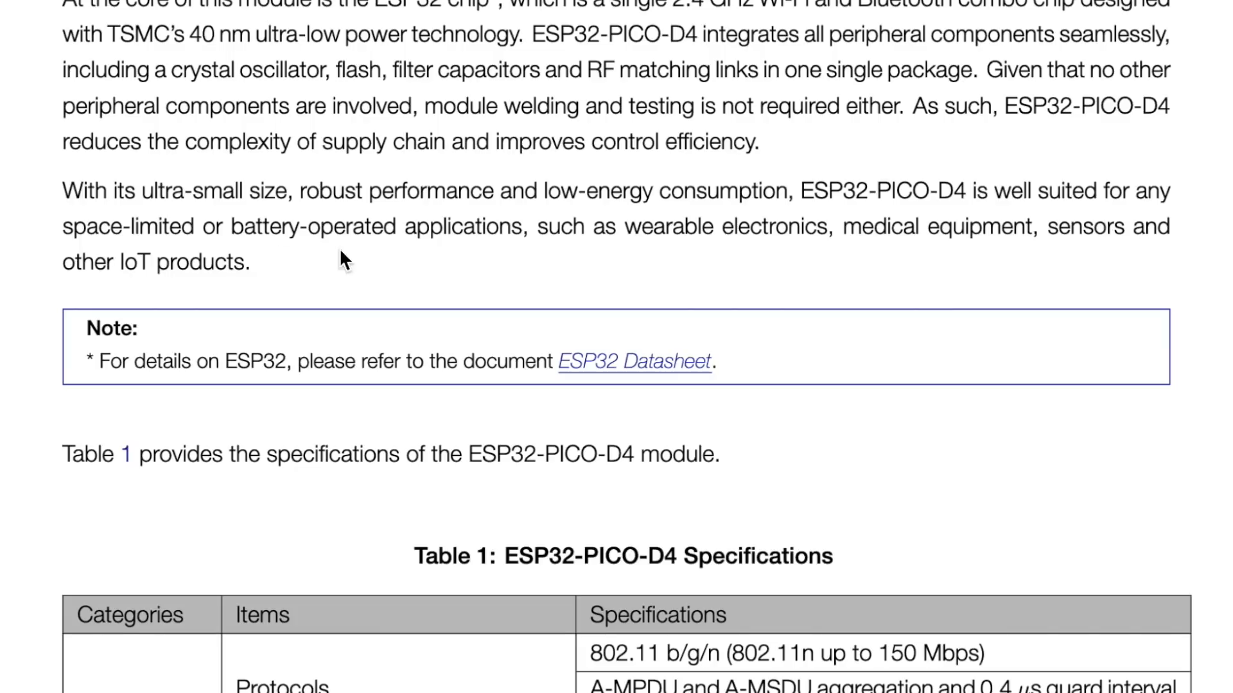
mouse_move(778, 255)
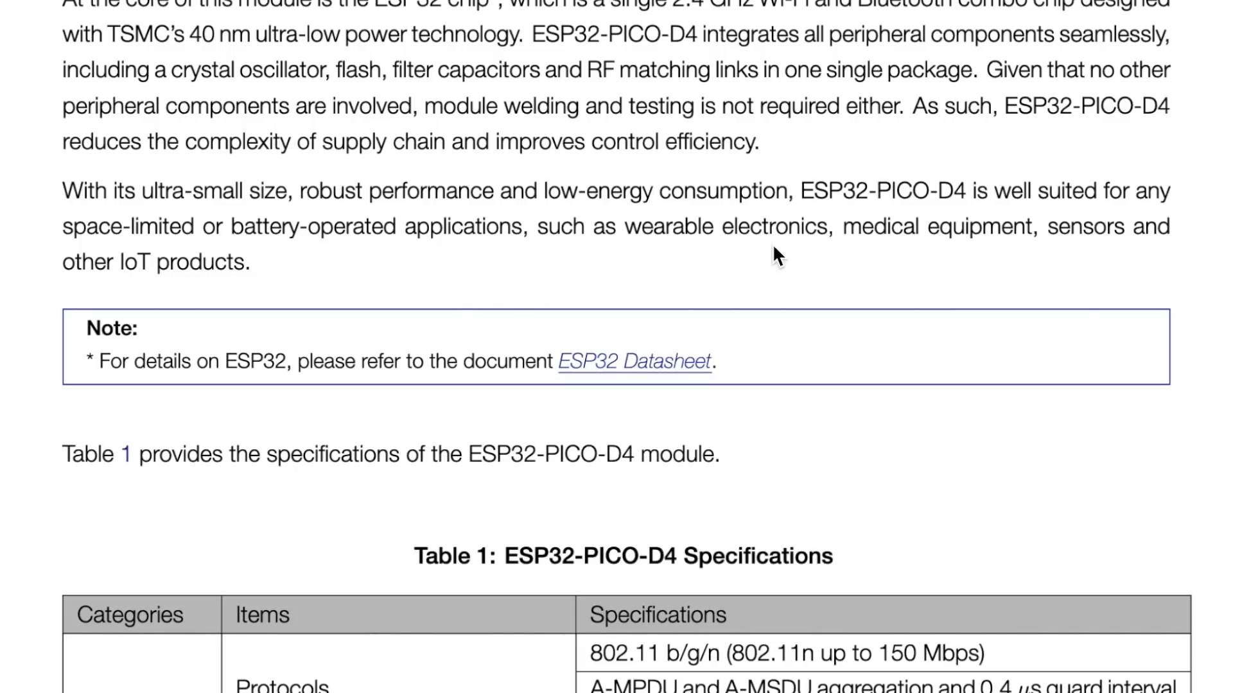
mouse_move(1098, 285)
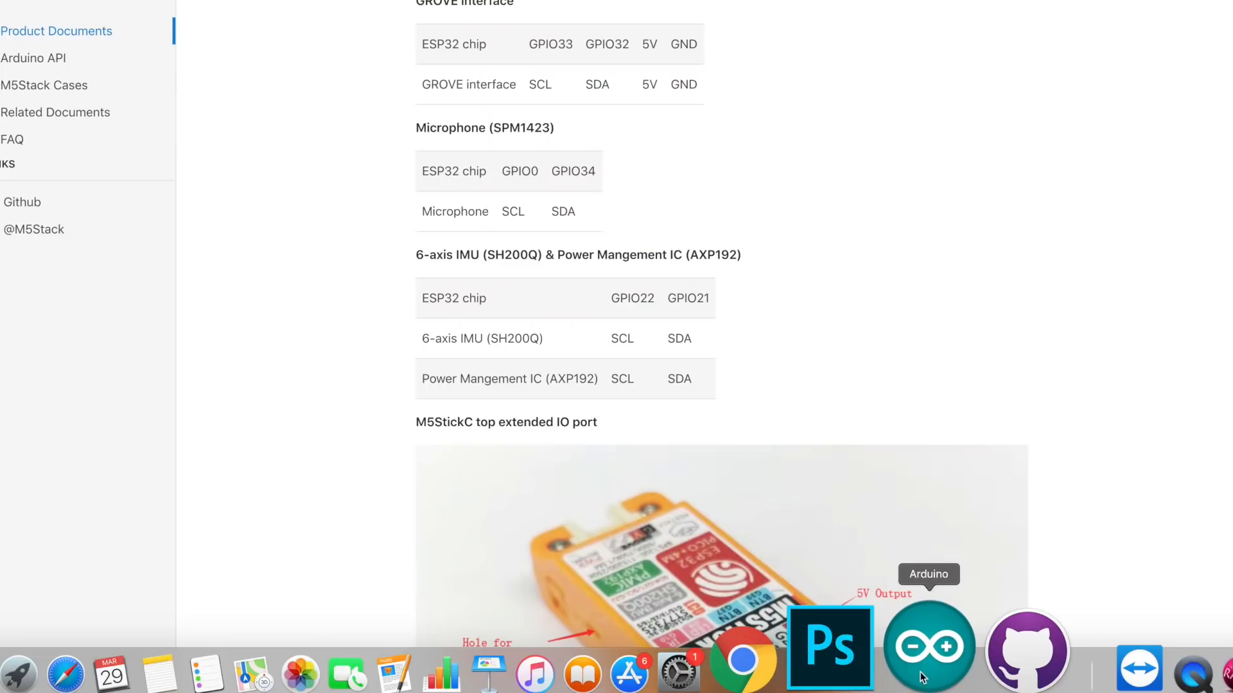
Launch Arduino IDE 1.8.7 with a new blank sketch.
left_click(929, 646)
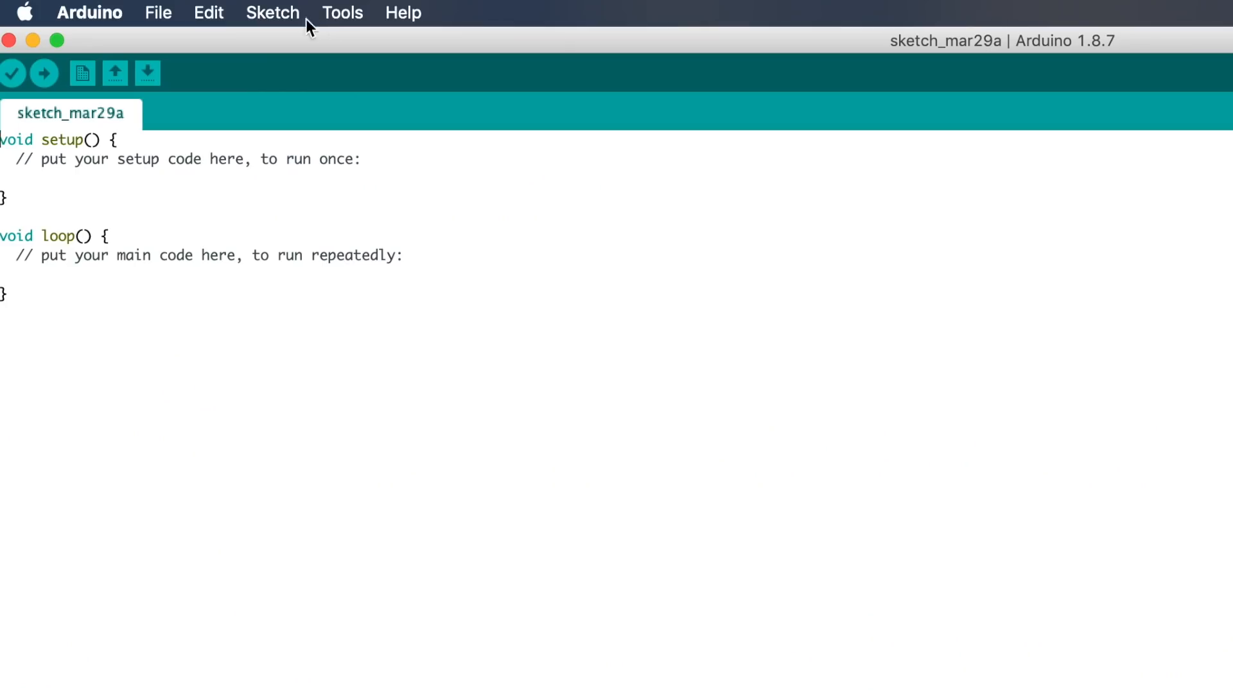
left_click(272, 13)
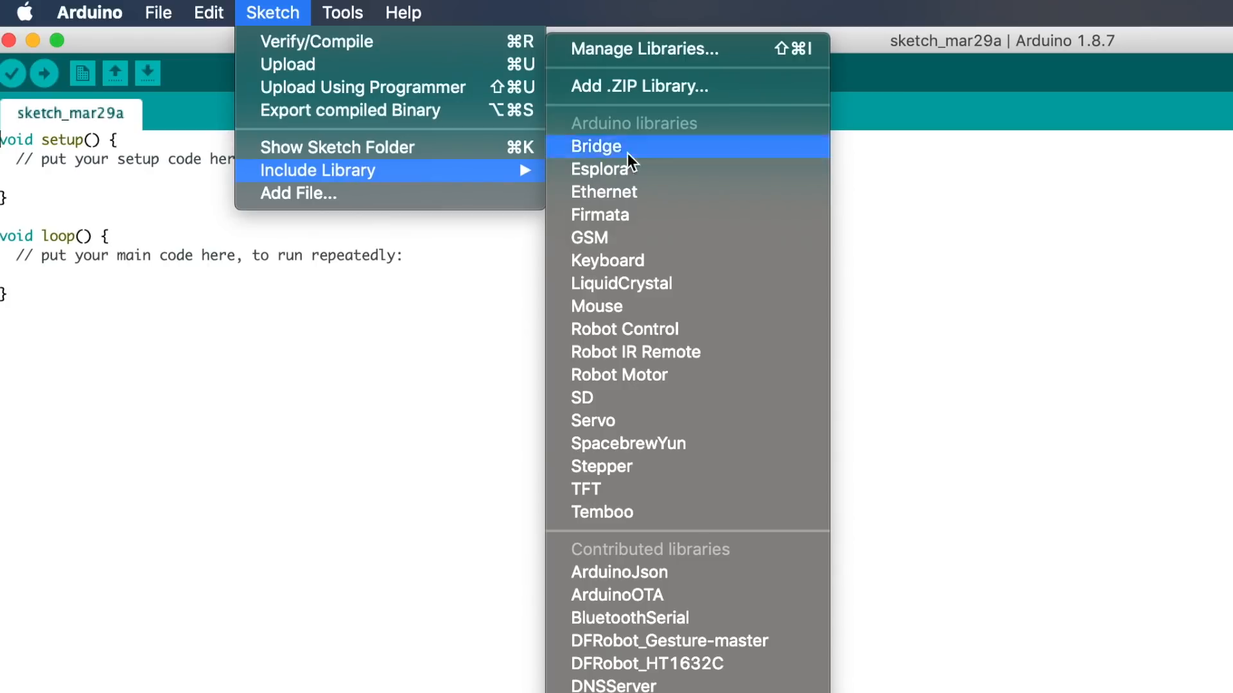
left_click(642, 49)
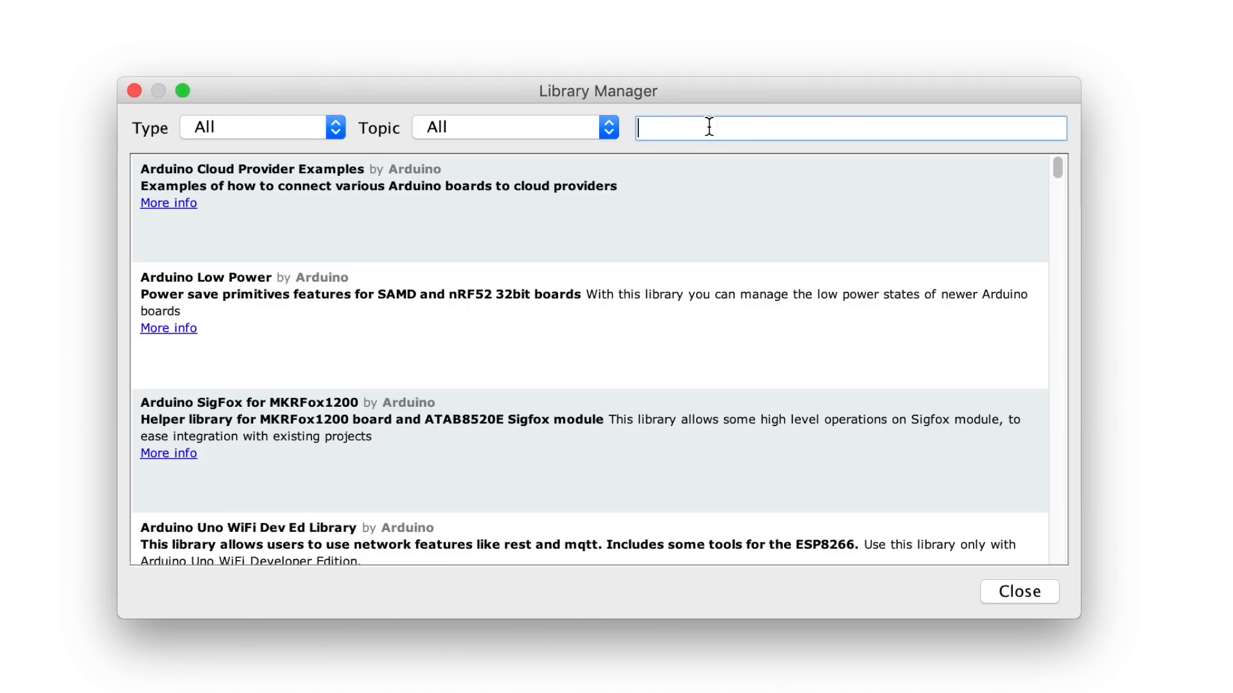
type("M5stickc")
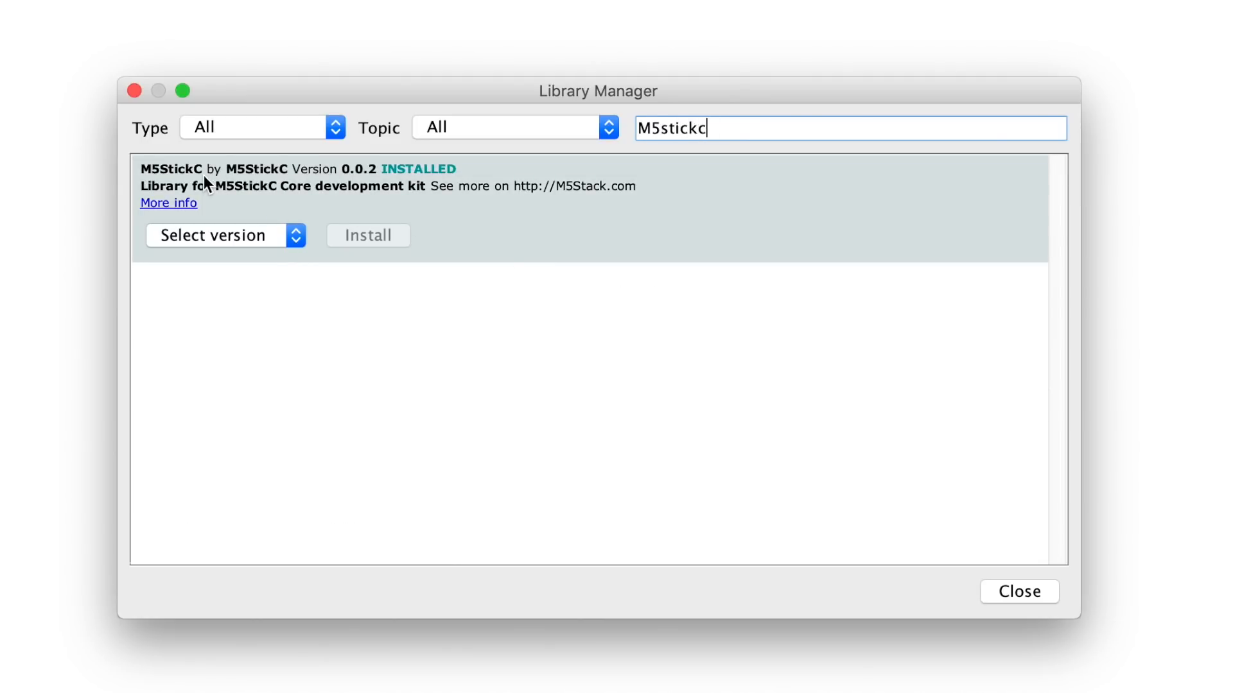
mouse_move(319, 191)
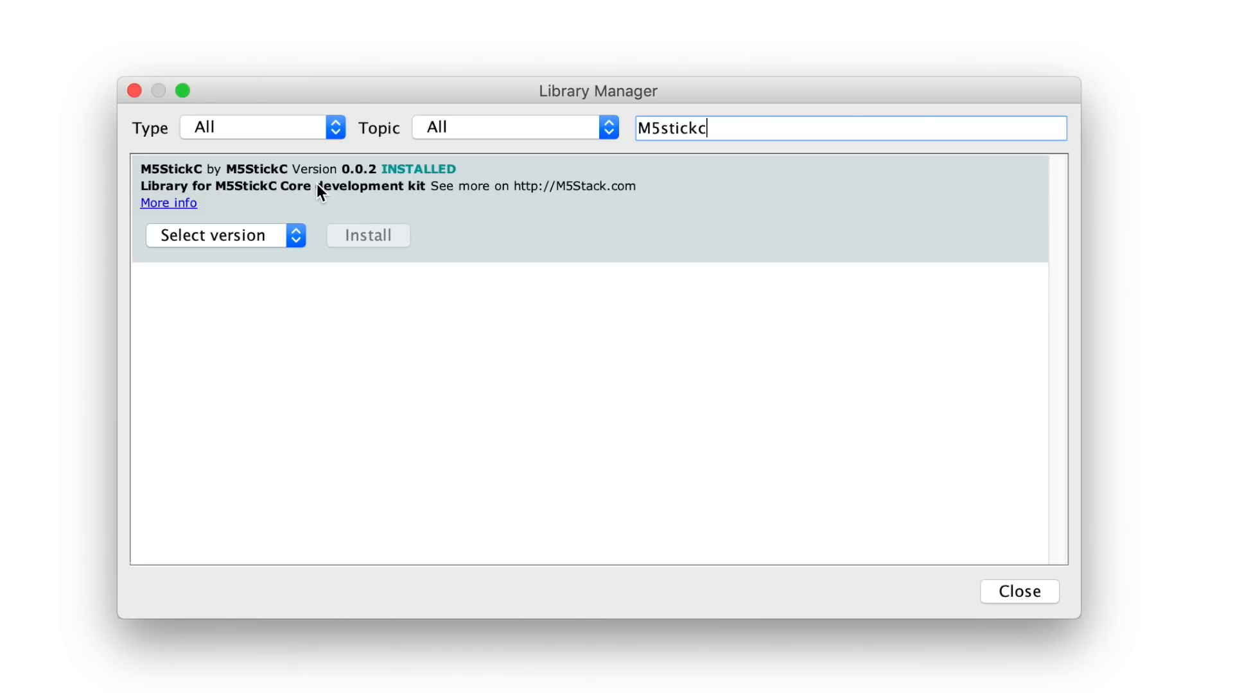
mouse_move(296, 236)
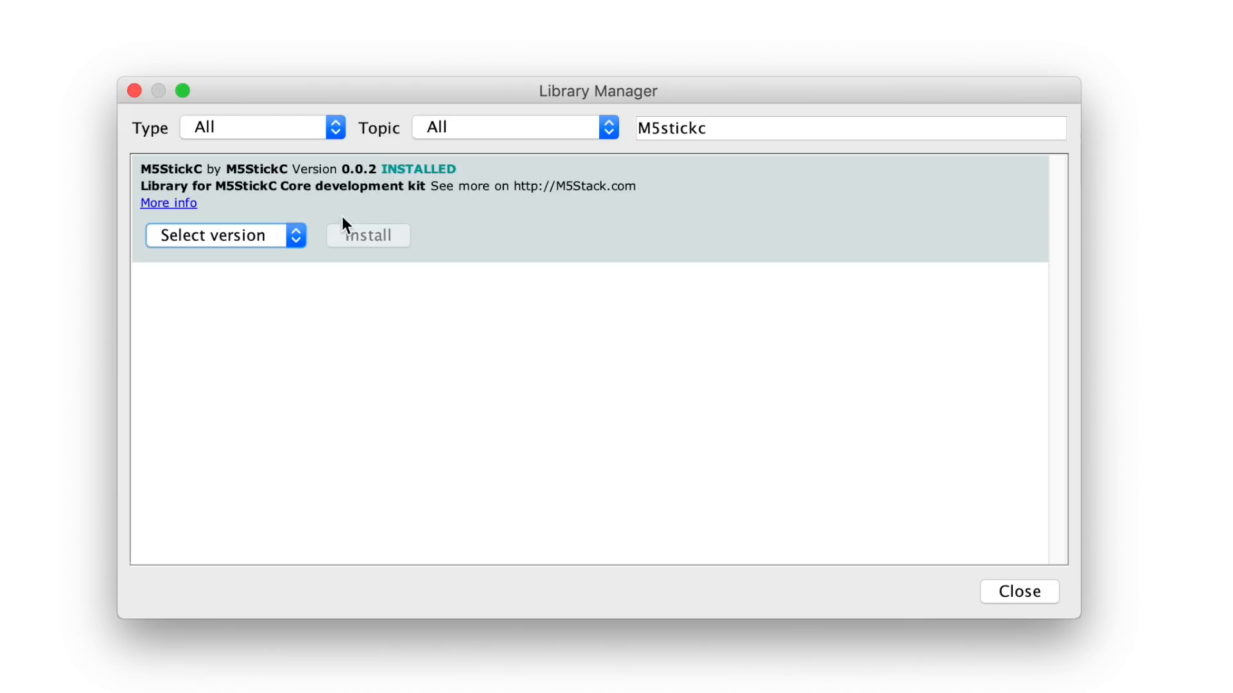
mouse_move(419, 196)
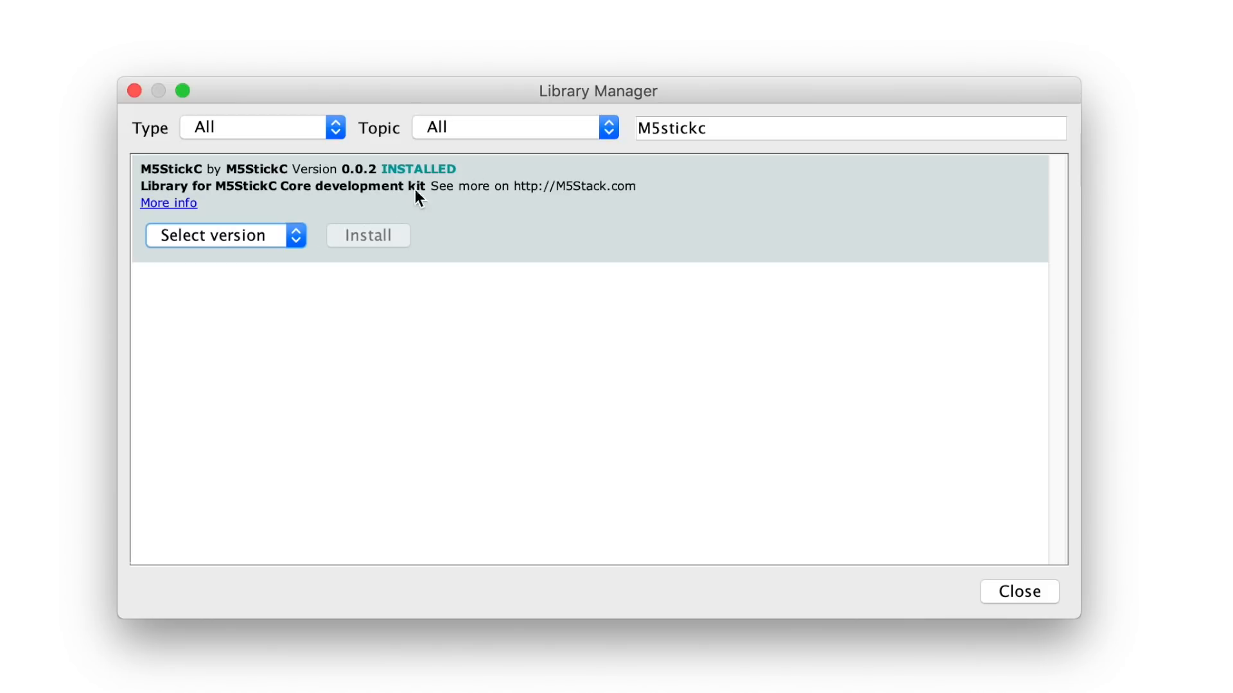
mouse_move(372, 248)
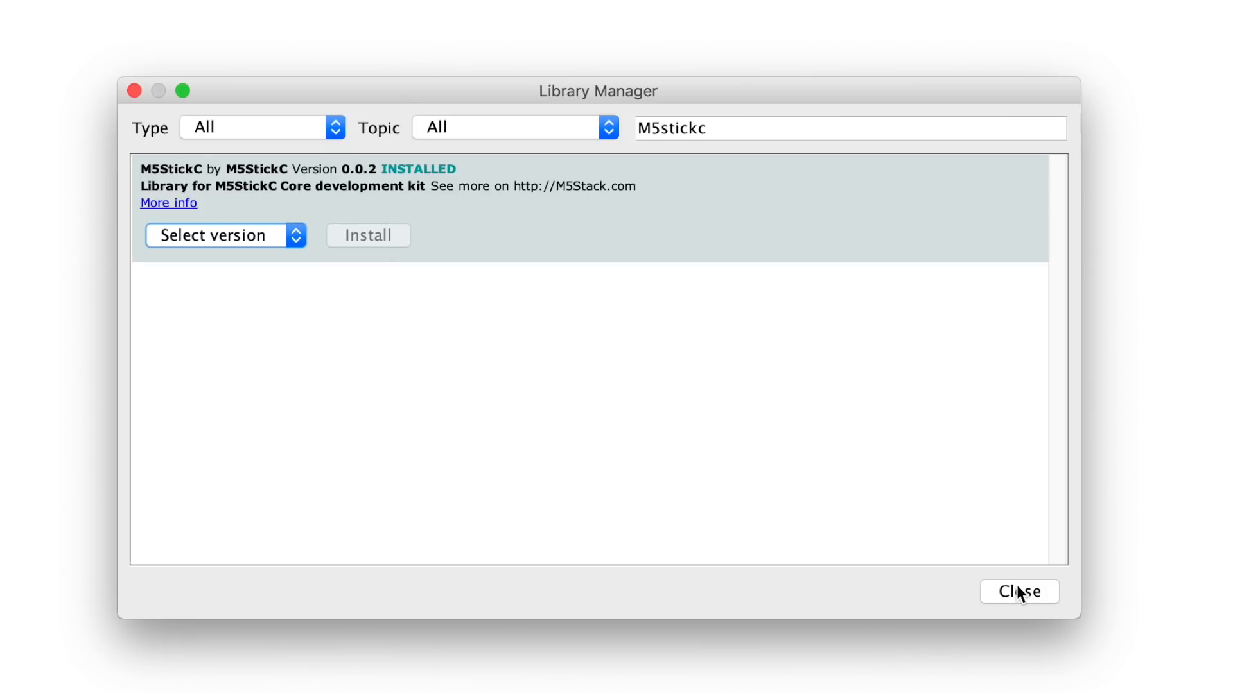
Close Library Manager and load the M5StickC Basics Display example sketch.
left_click(175, 13)
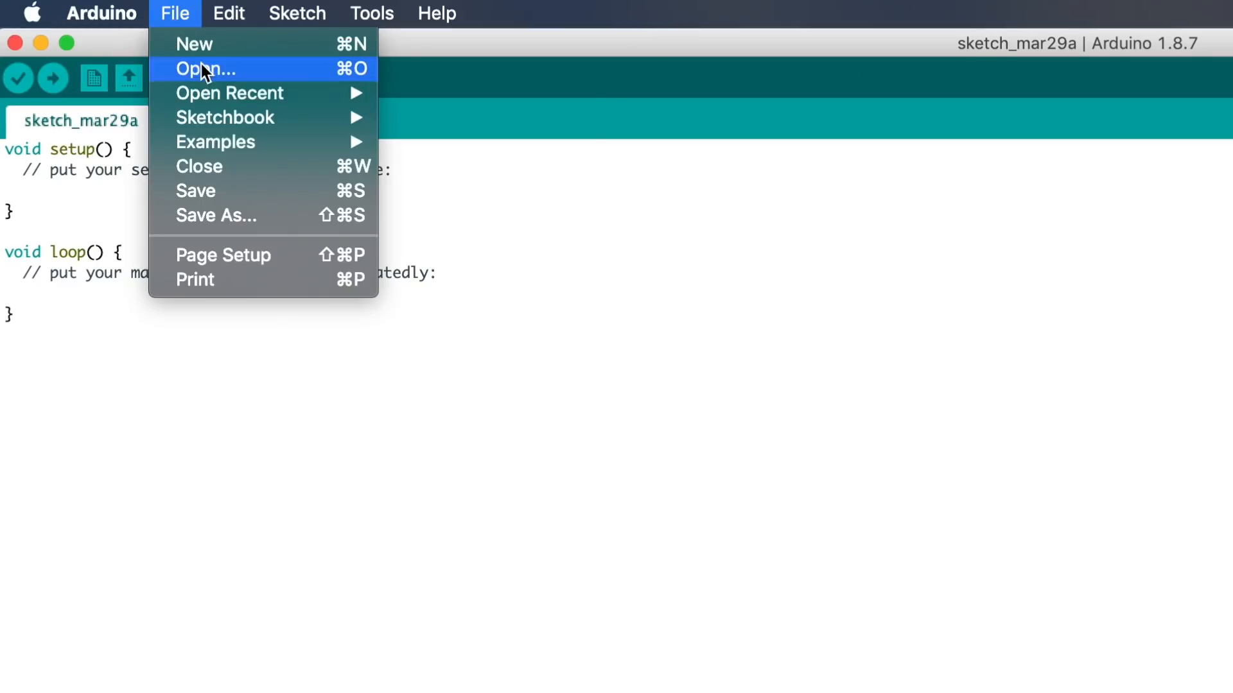
mouse_move(215, 143)
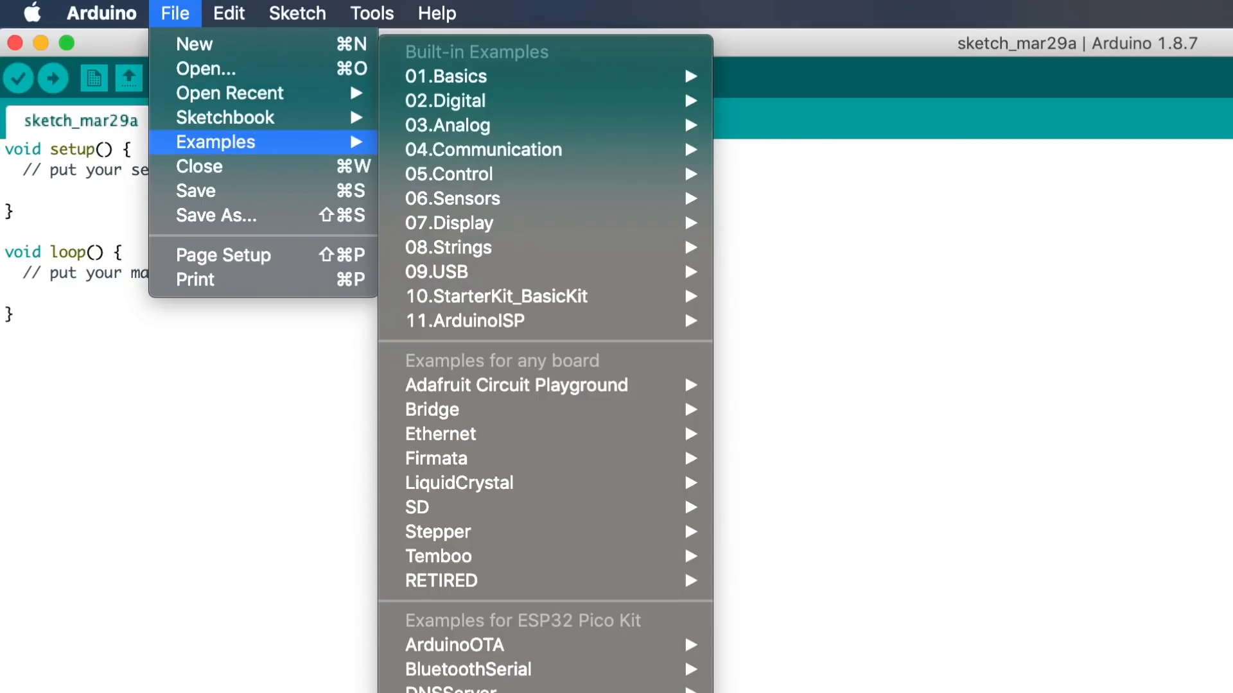
scroll("down", 3)
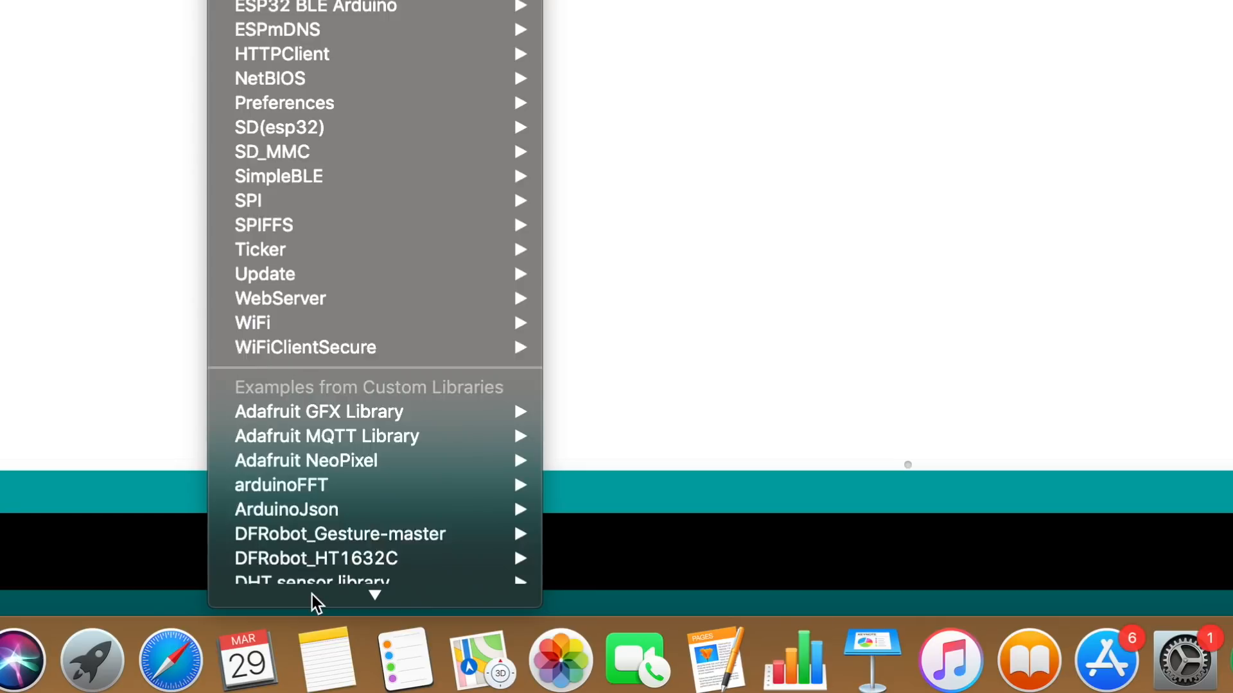
scroll("down", 3)
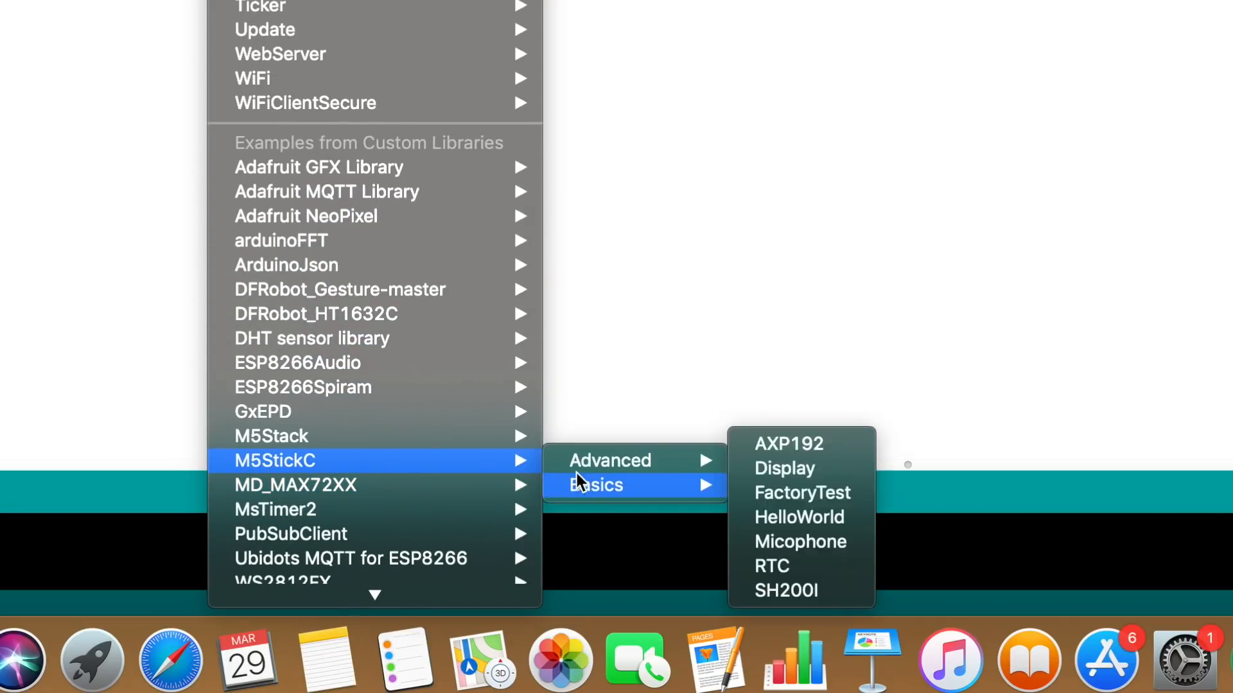
mouse_move(608, 495)
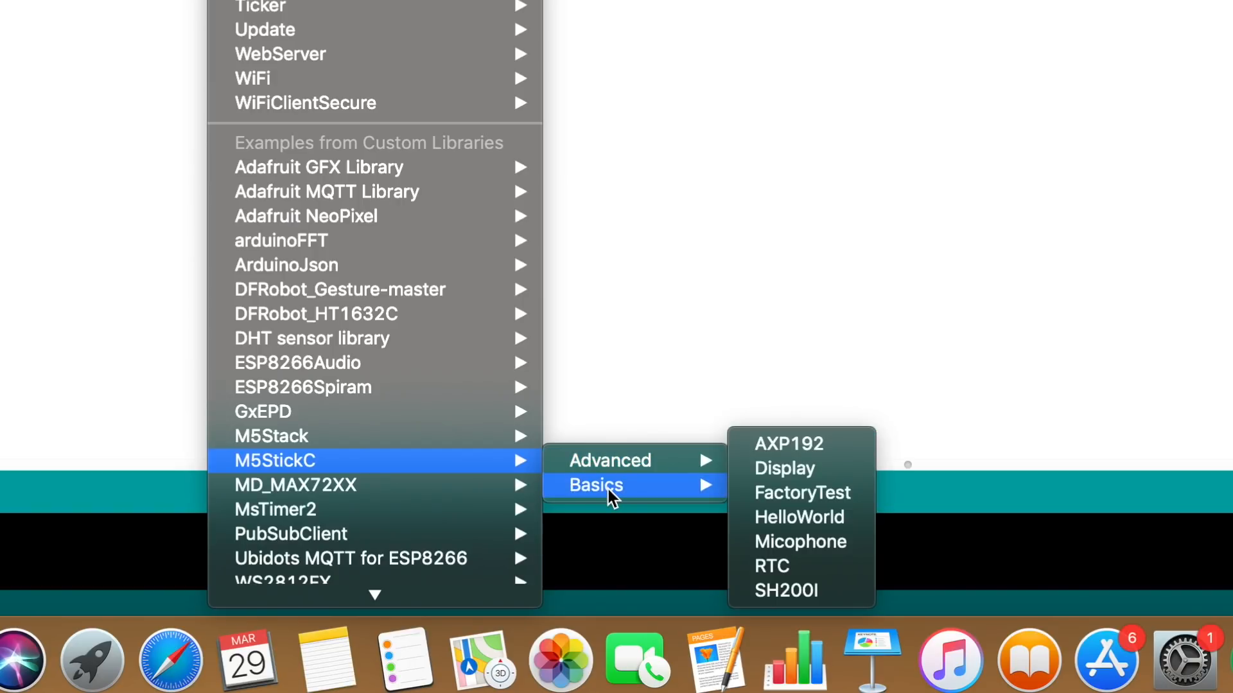
mouse_move(793, 479)
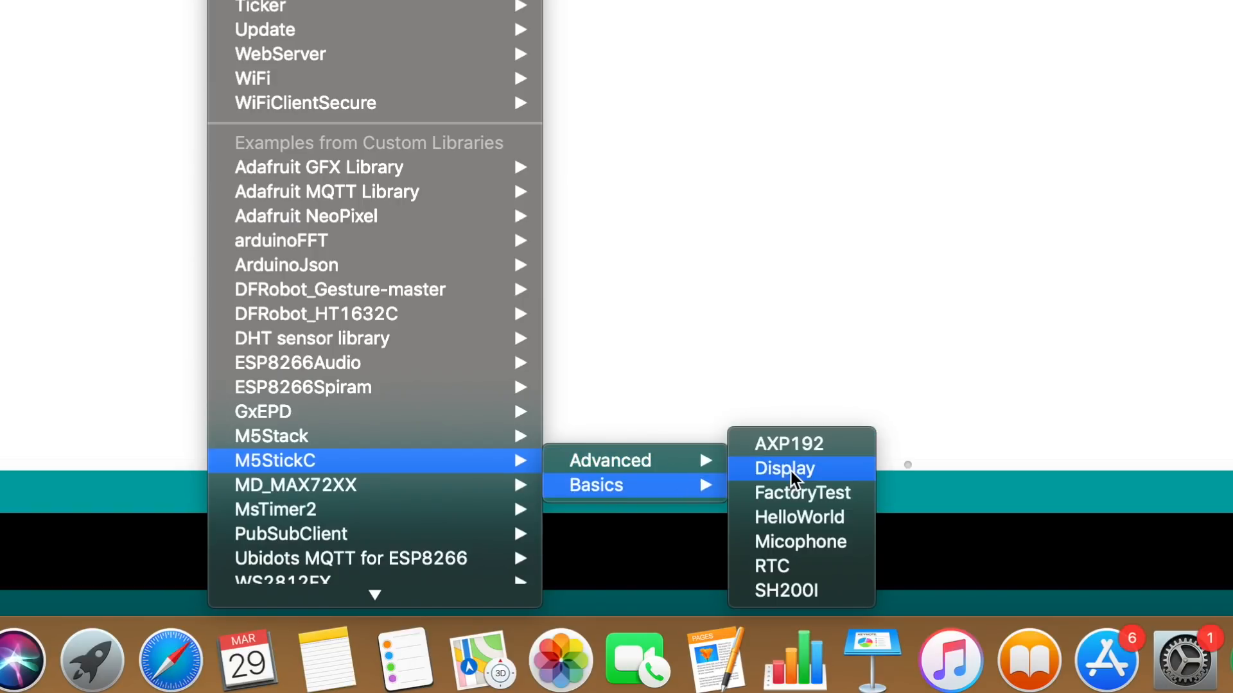
left_click(784, 468)
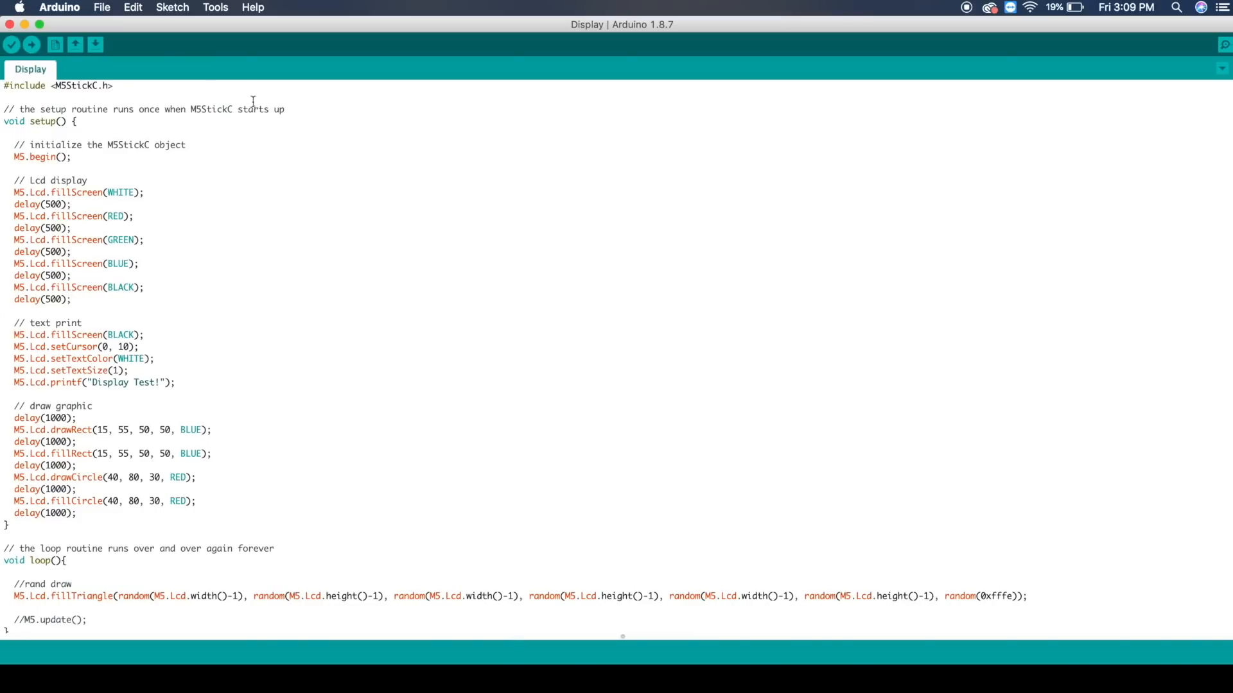
mouse_move(250, 86)
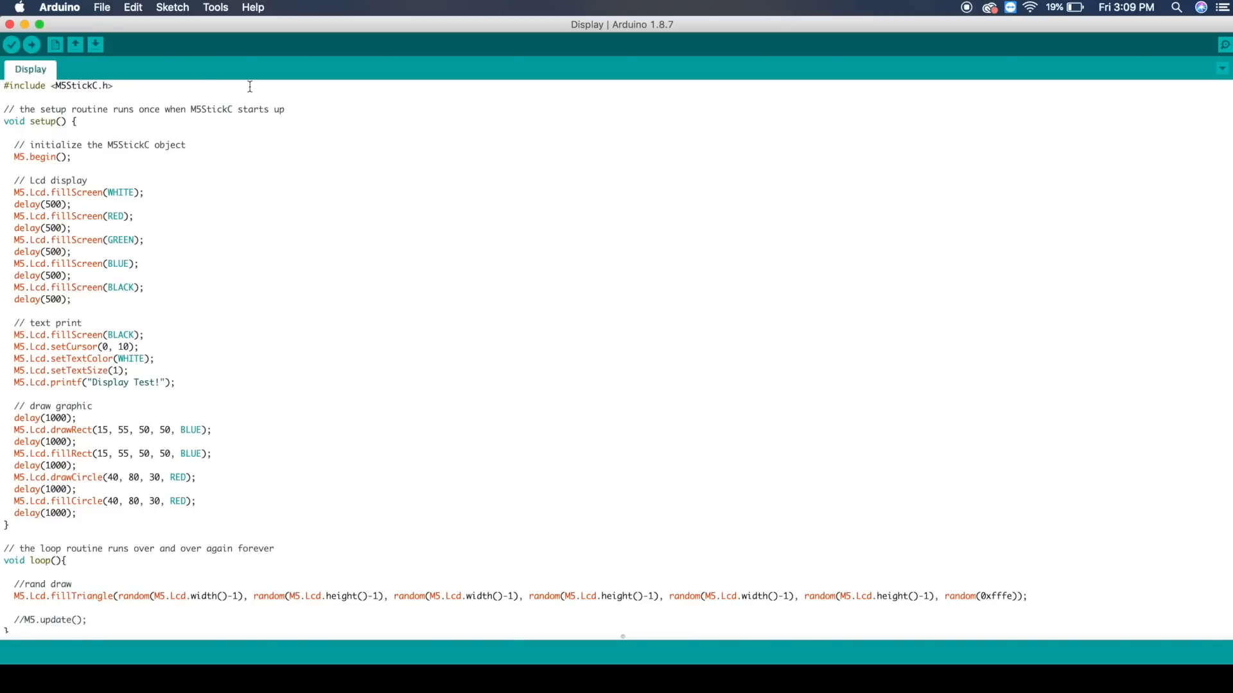
mouse_move(230, 7)
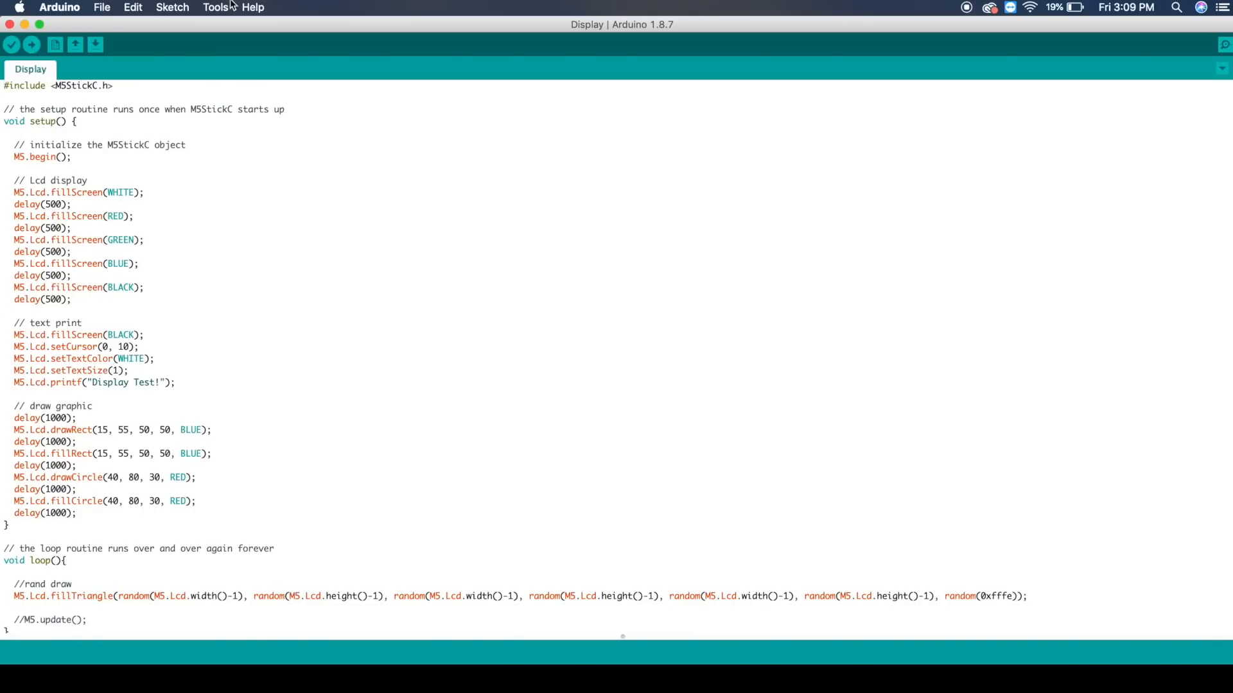
Target the ESP32 Pico Kit board on port /dev/cu.usbserial-455260C841.
left_click(215, 7)
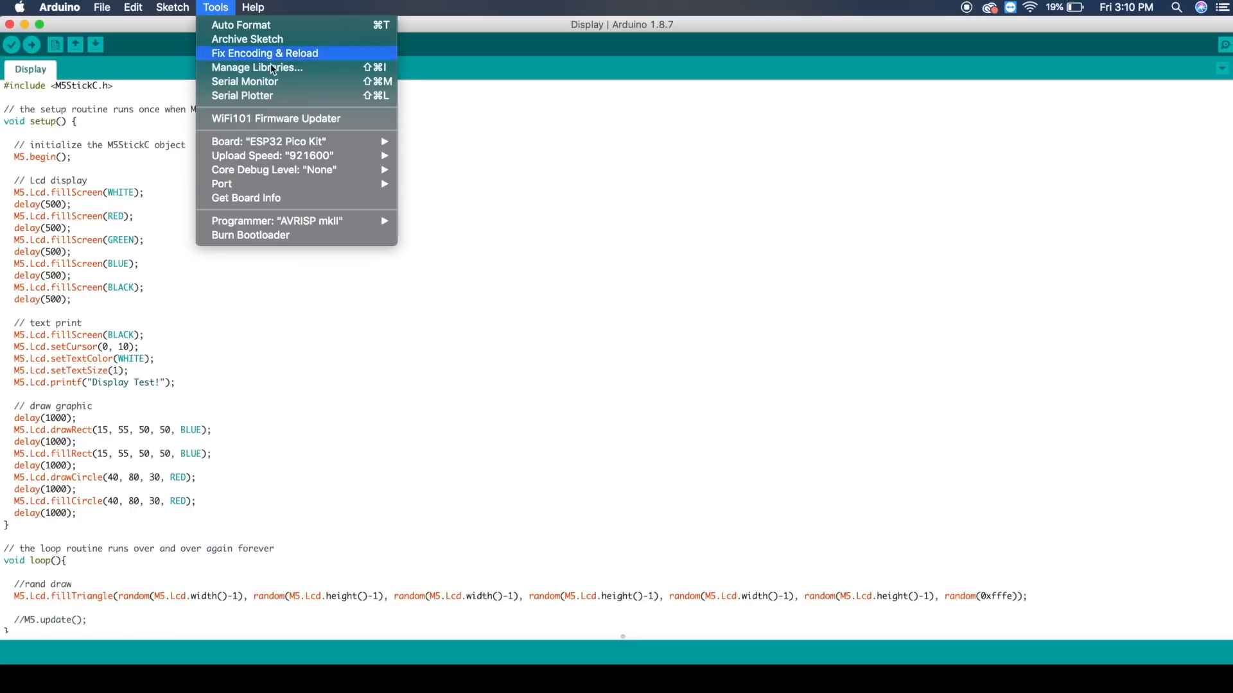
mouse_move(267, 142)
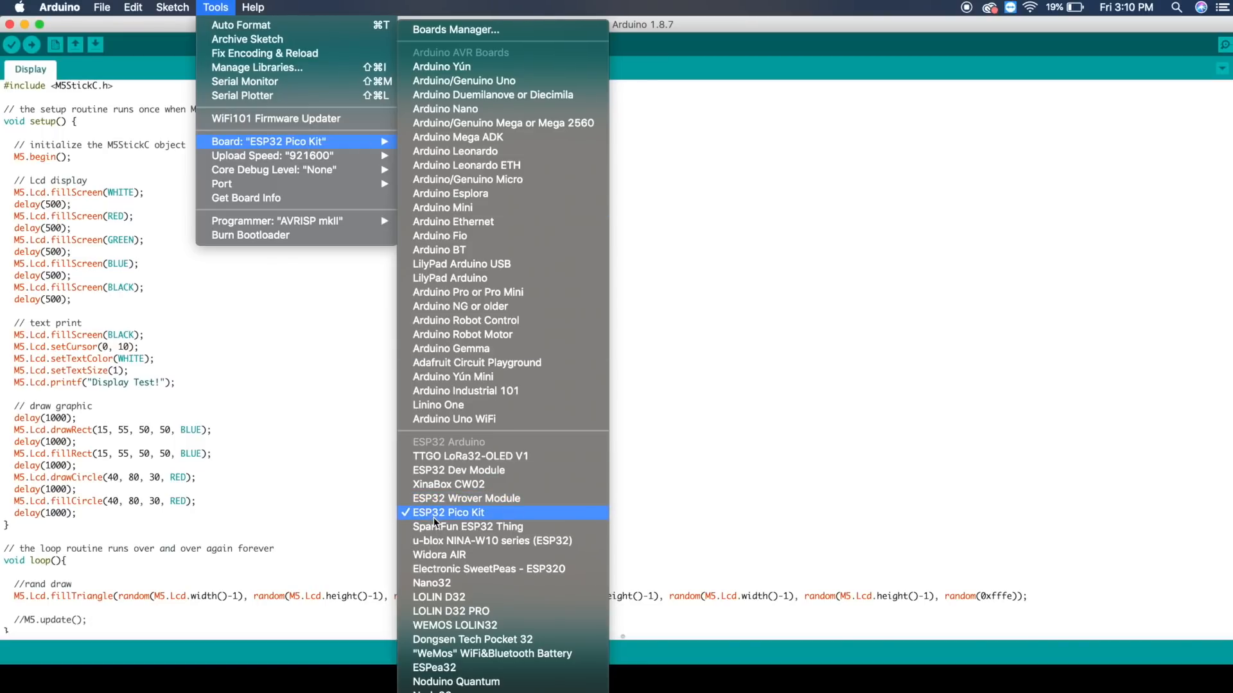
left_click(448, 512)
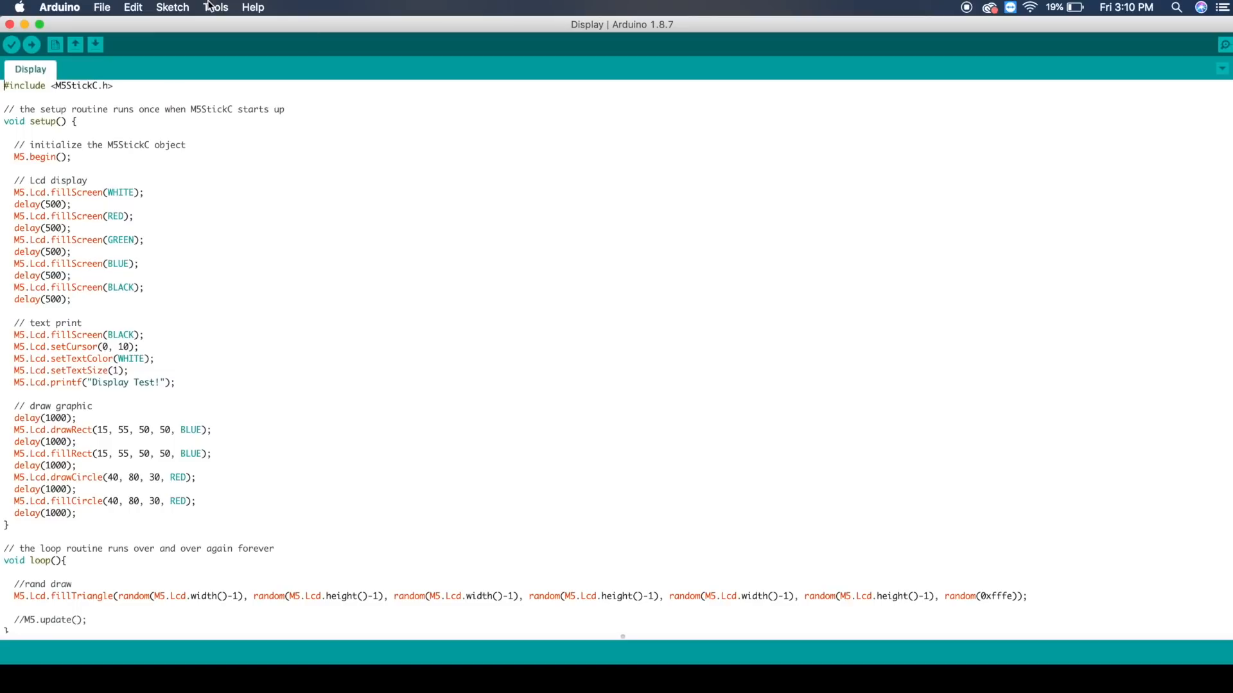
left_click(215, 8)
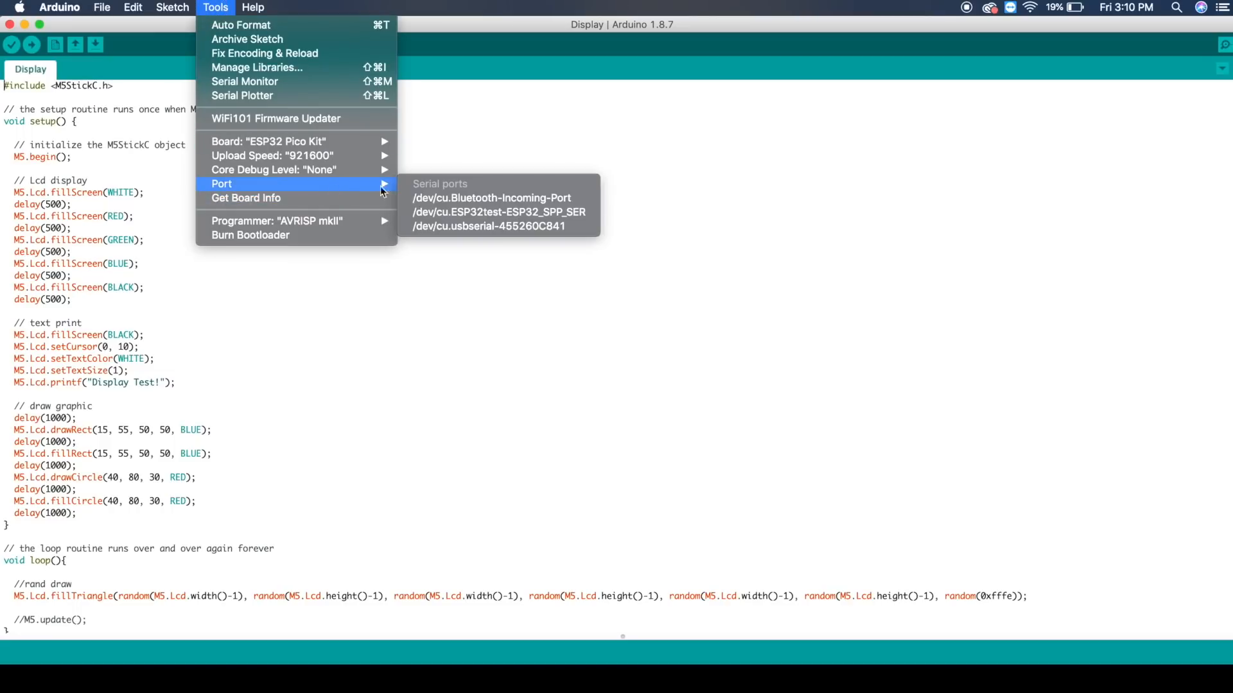
left_click(486, 227)
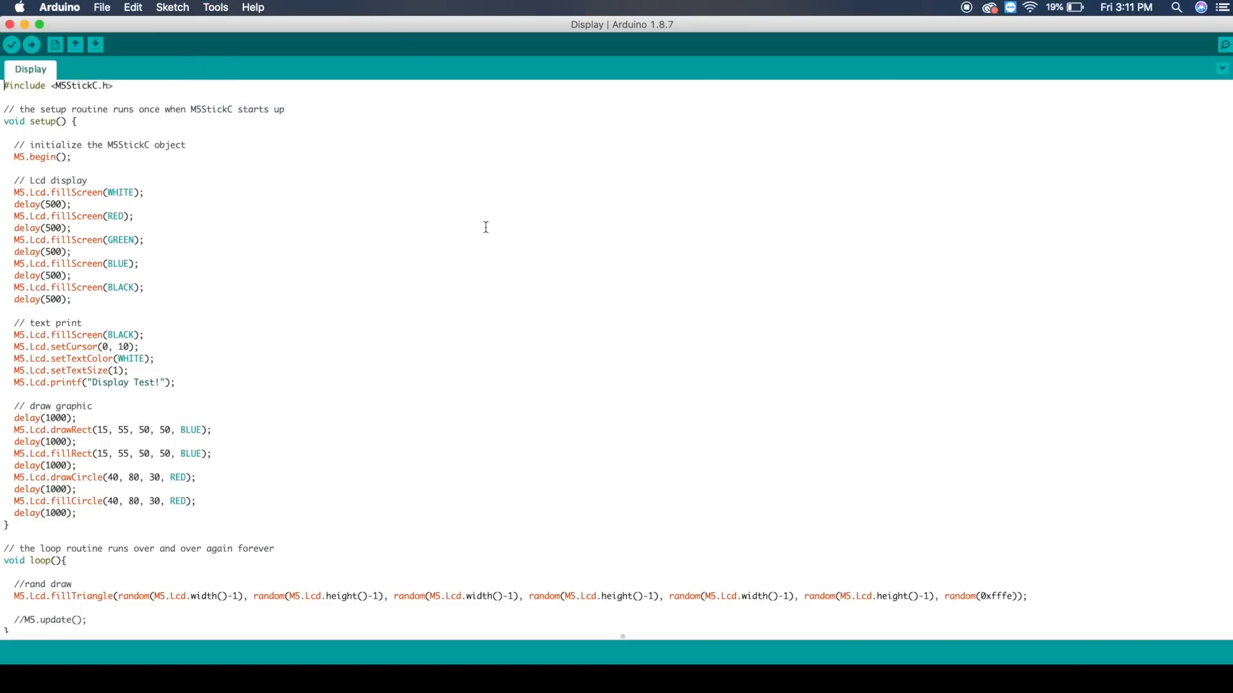
Upload the Display sketch, ending in a timed-out-waiting-for-packet-header error.
left_click(31, 43)
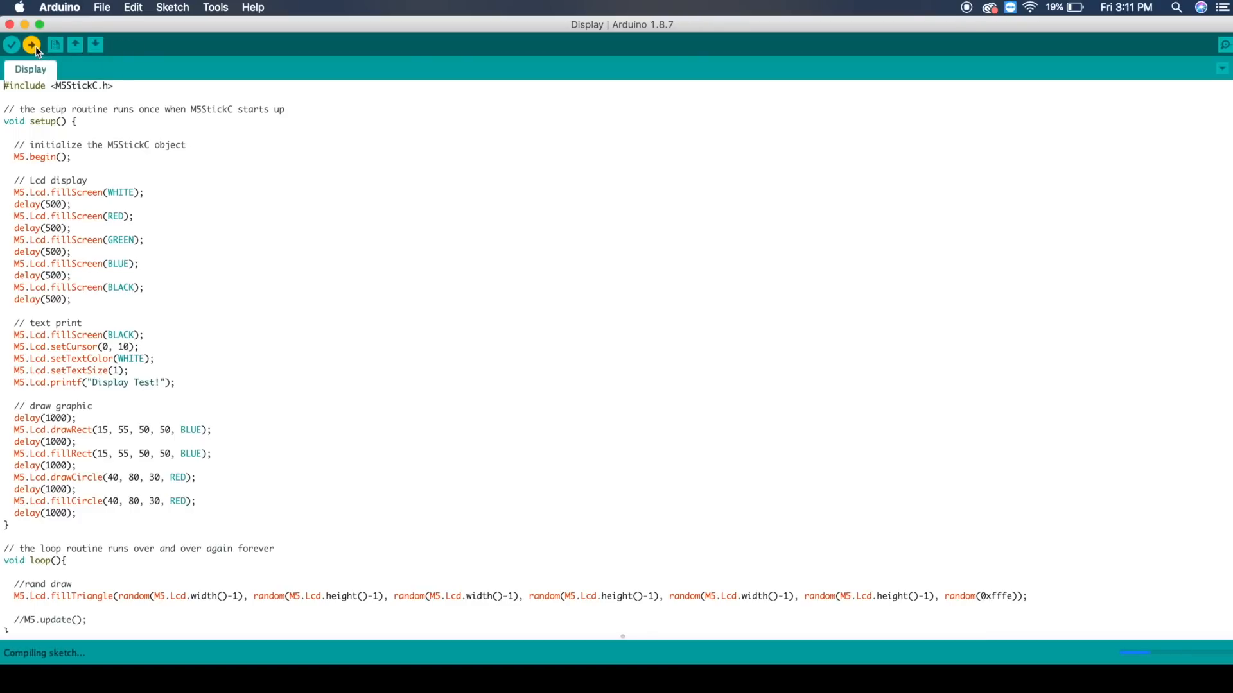
left_click(31, 44)
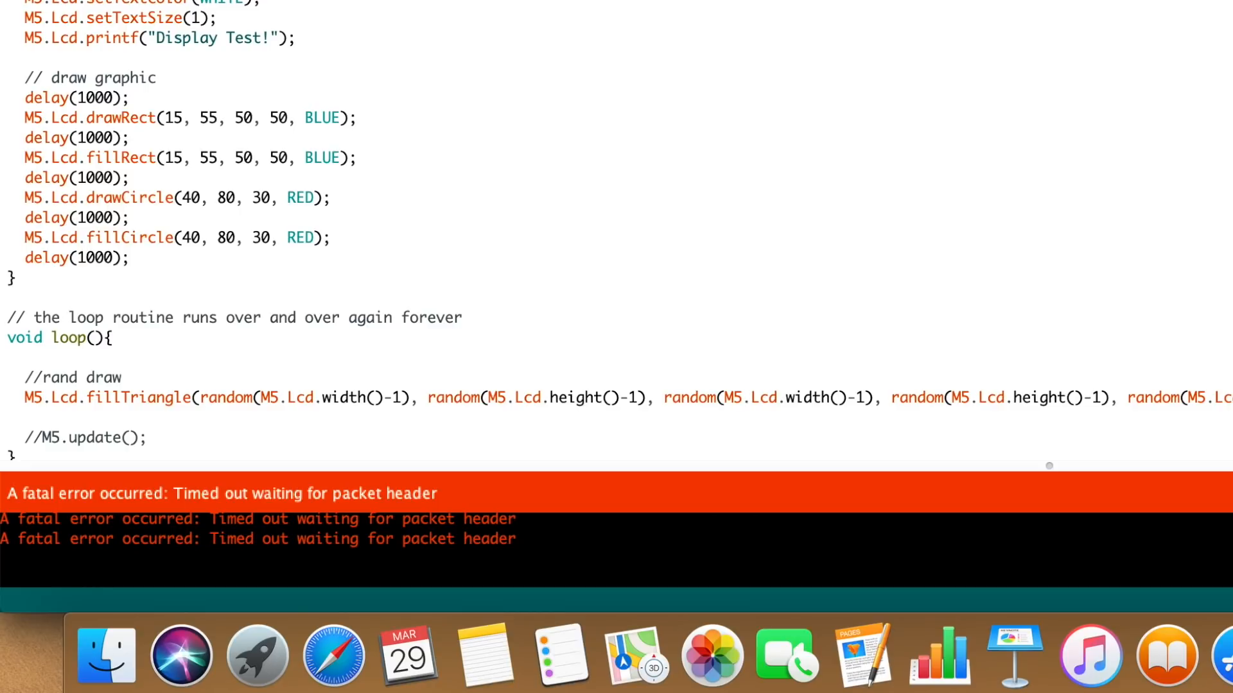
mouse_move(527, 601)
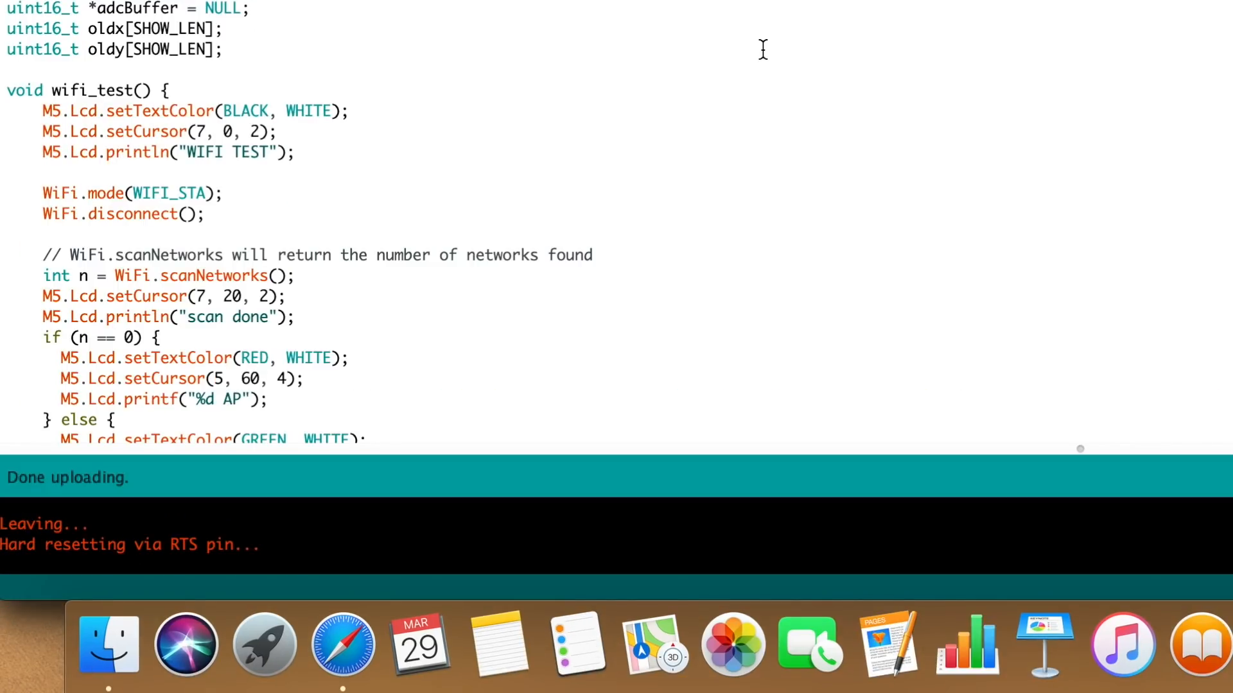
Show the serial monitor streaming FactoryTest accelerometer and gyroscope readings.
left_click(1207, 62)
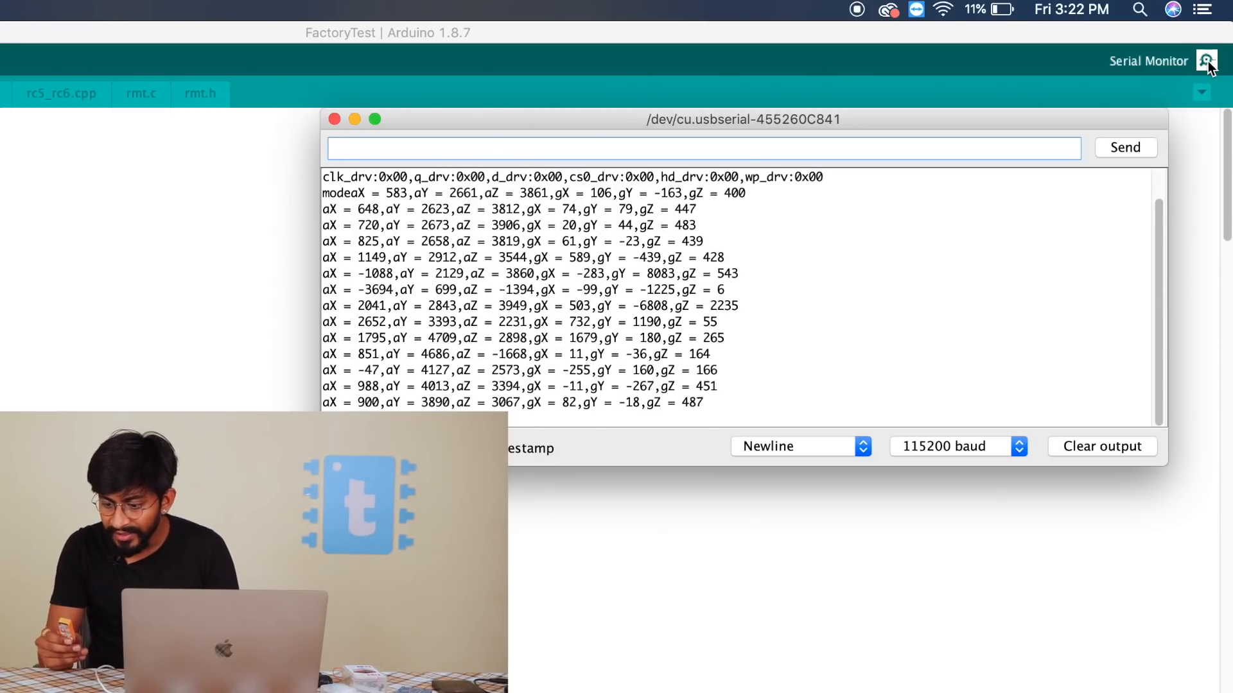
left_click(290, 9)
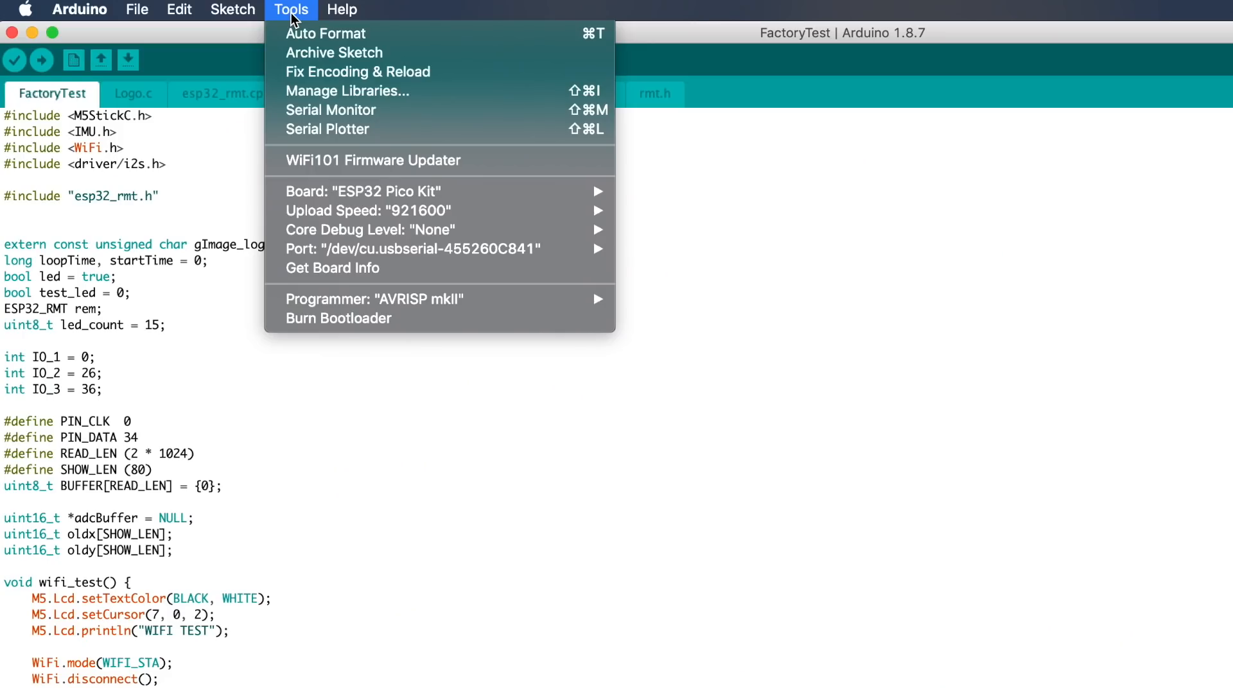
mouse_move(366, 210)
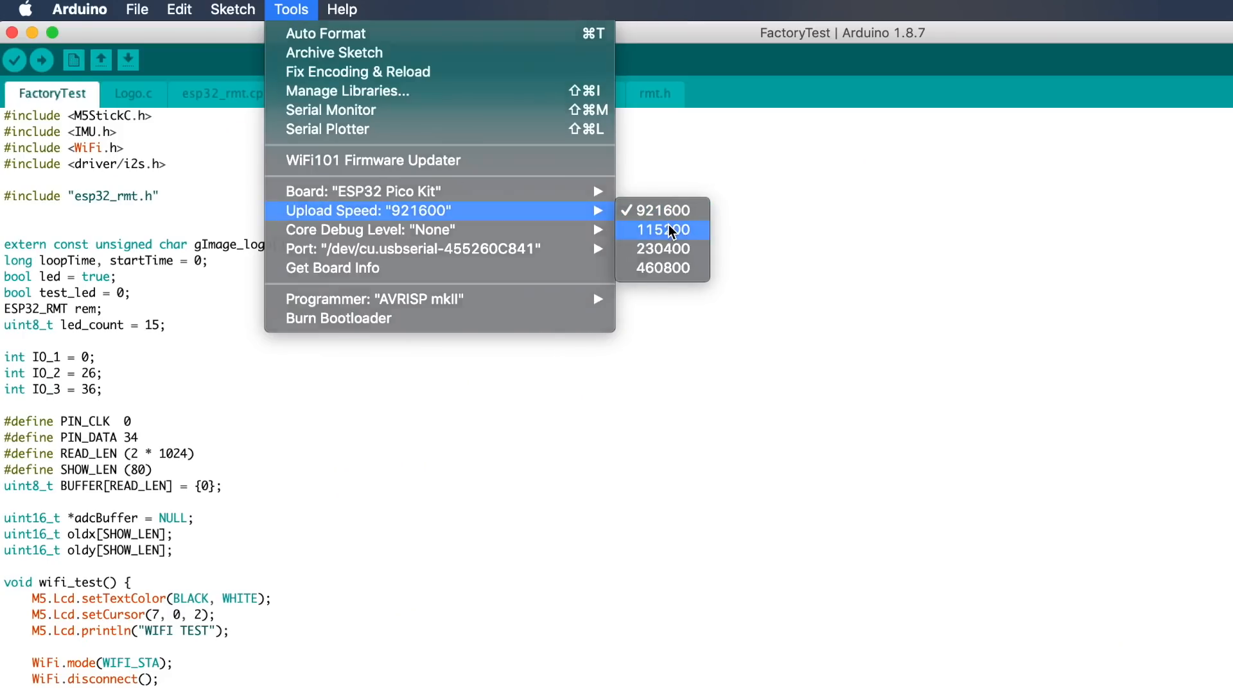
Set the upload speed to 115200 instead of 921600.
left_click(661, 230)
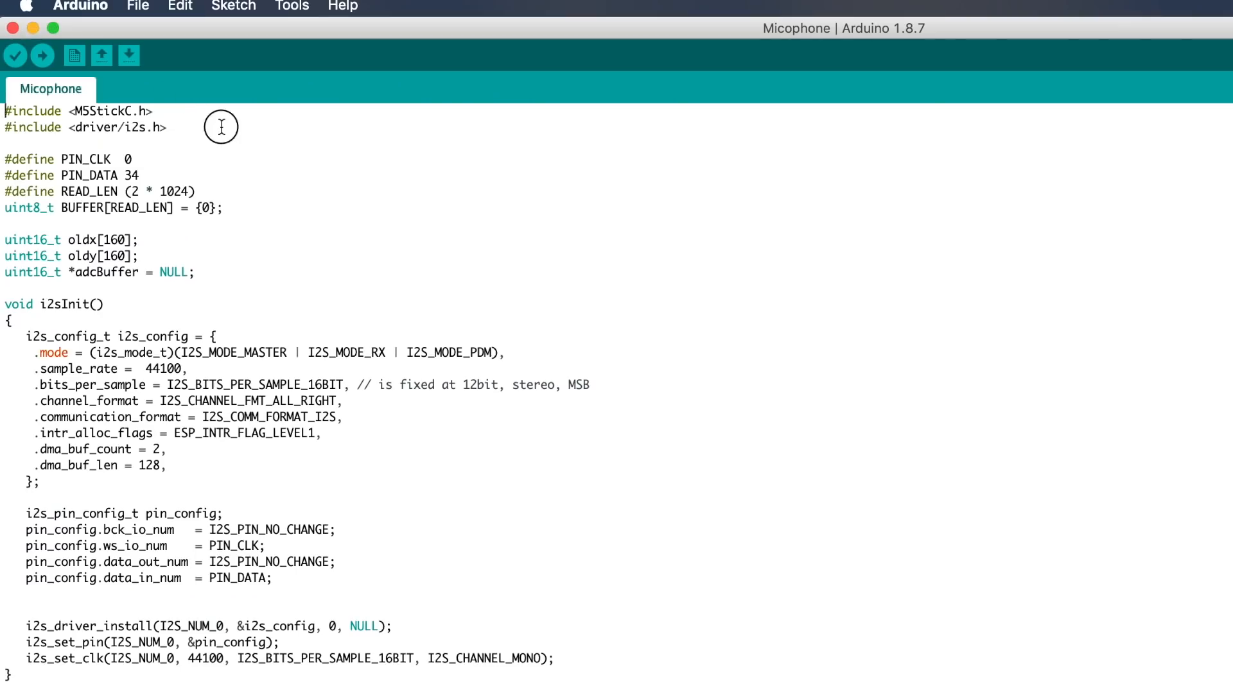
mouse_move(303, 14)
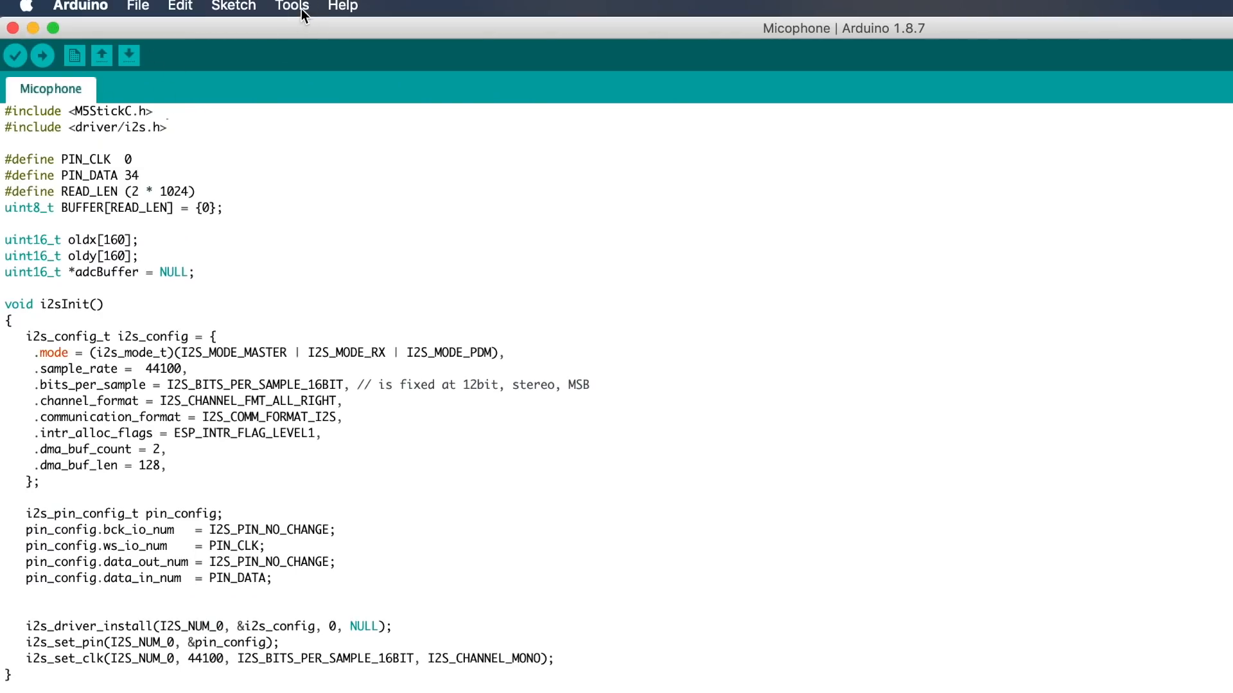
mouse_move(291, 11)
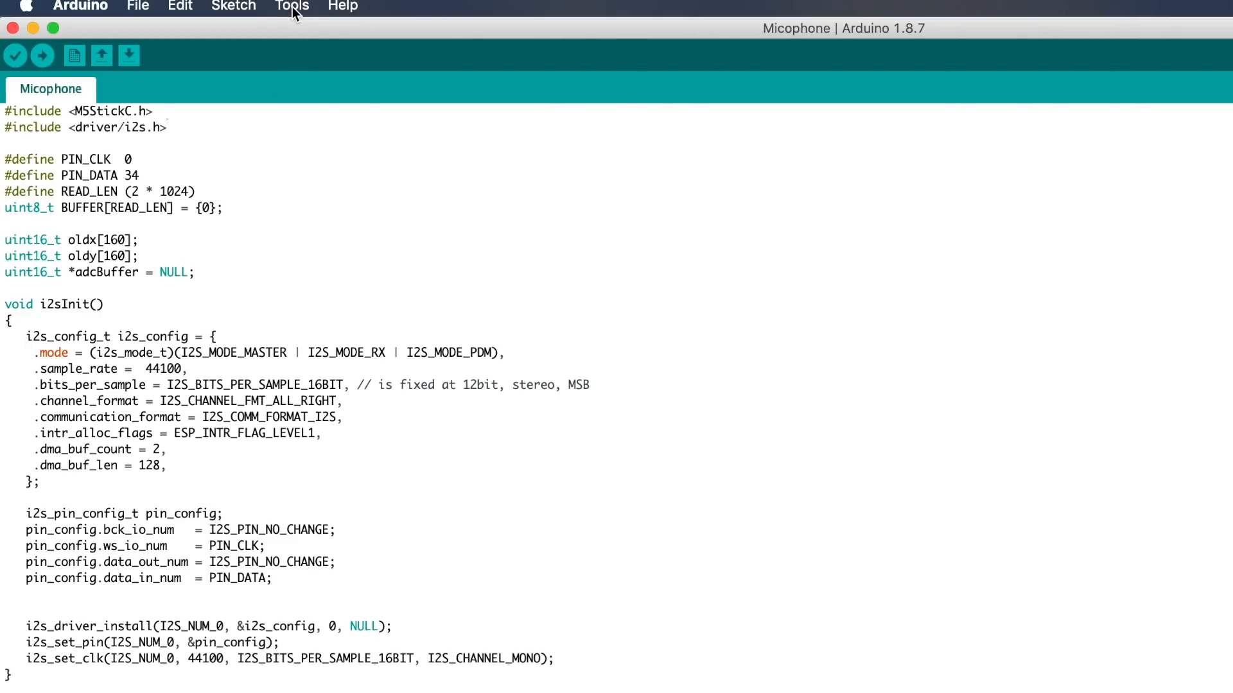
Upload the Micophone example sketch to the M5StickC until it reports done.
left_click(292, 6)
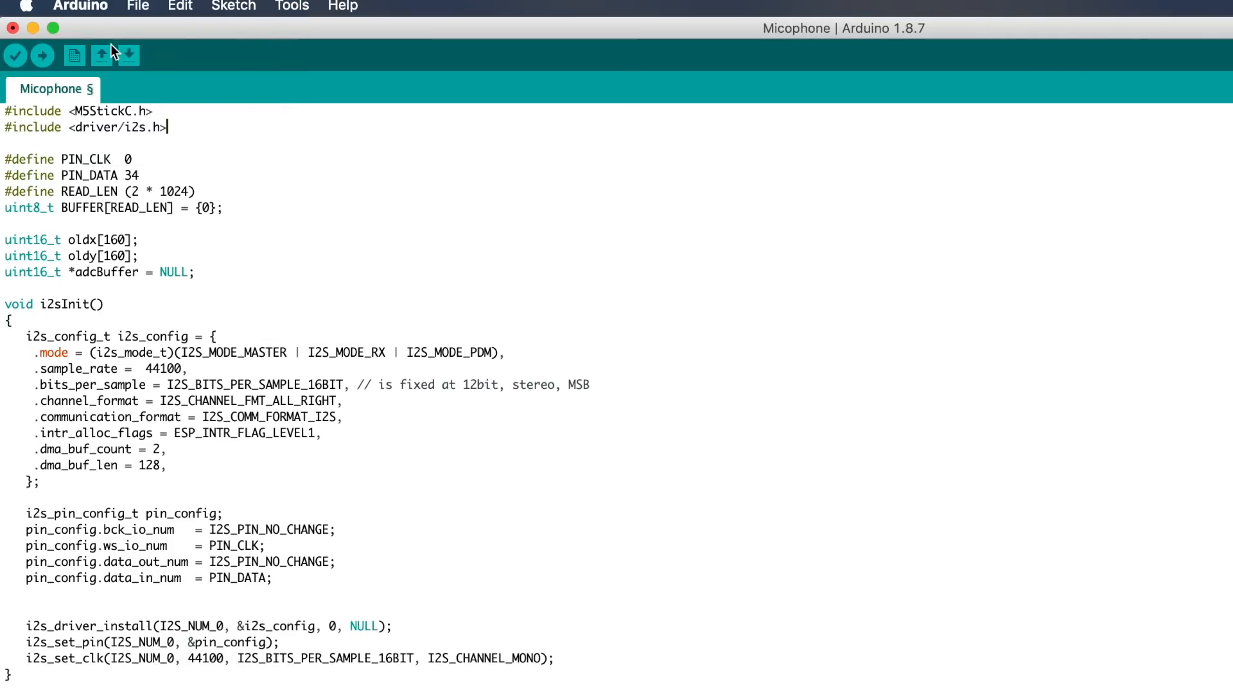
mouse_move(41, 55)
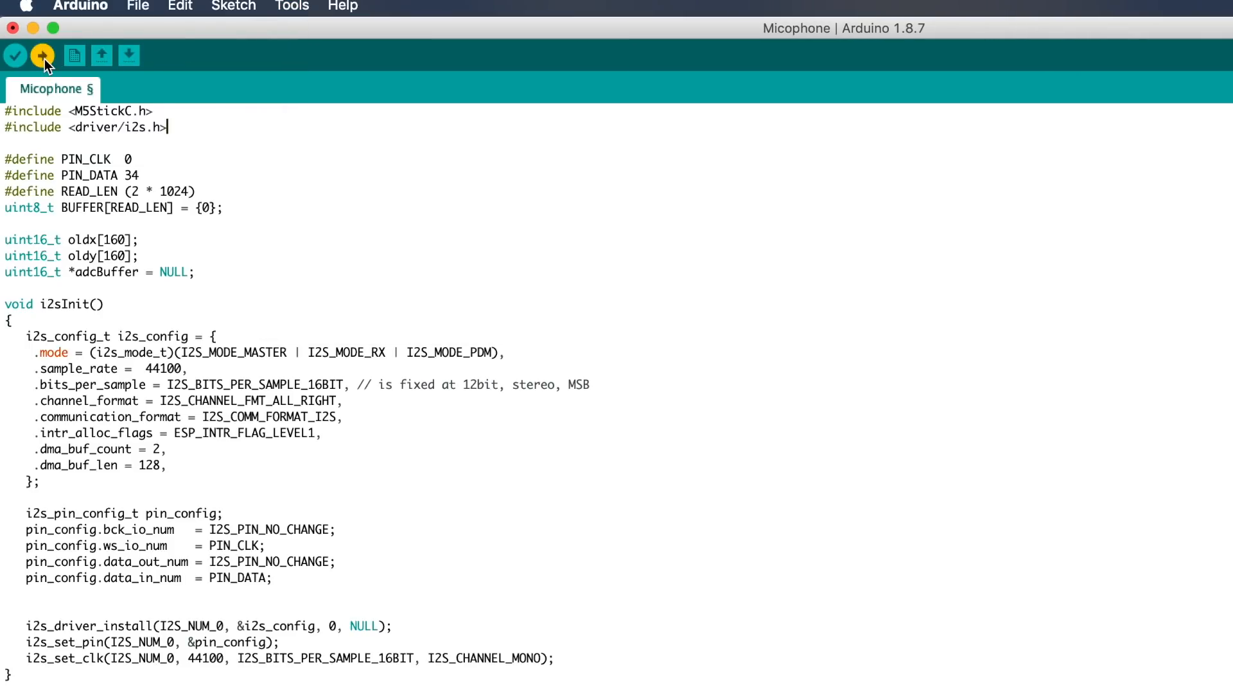
left_click(42, 55)
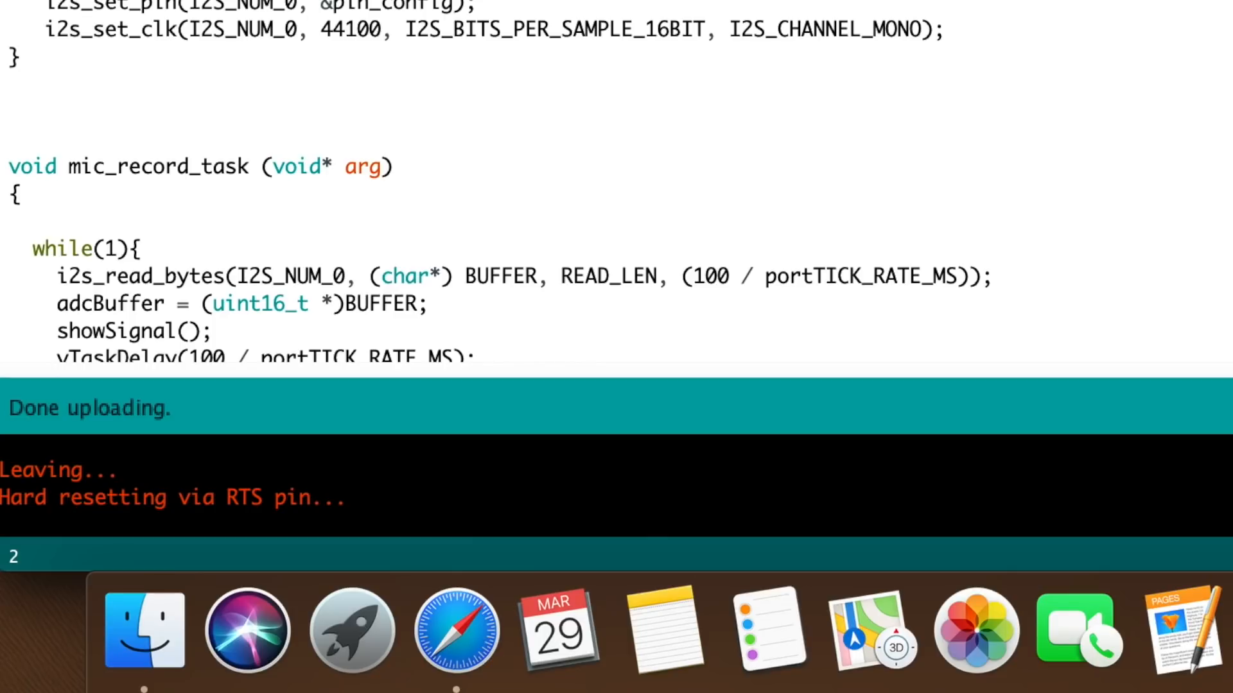